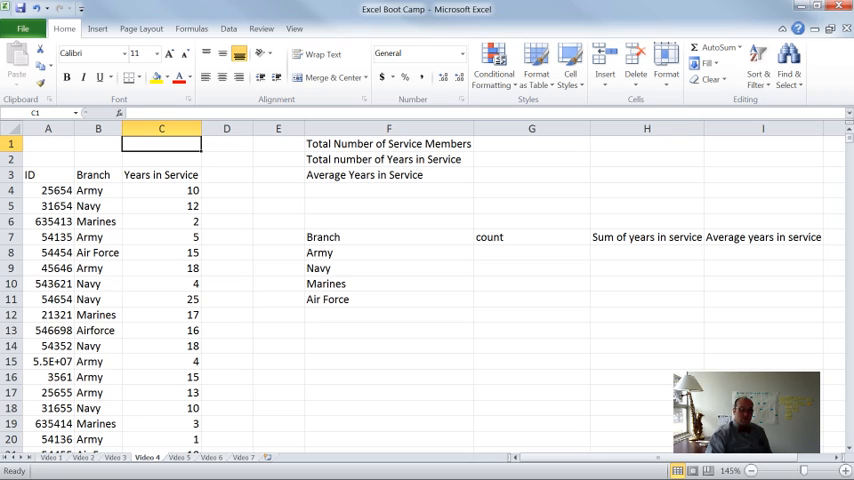
- Review the ID, Years in Service headings and summary labels, selecting a block of years values
click(160, 174)
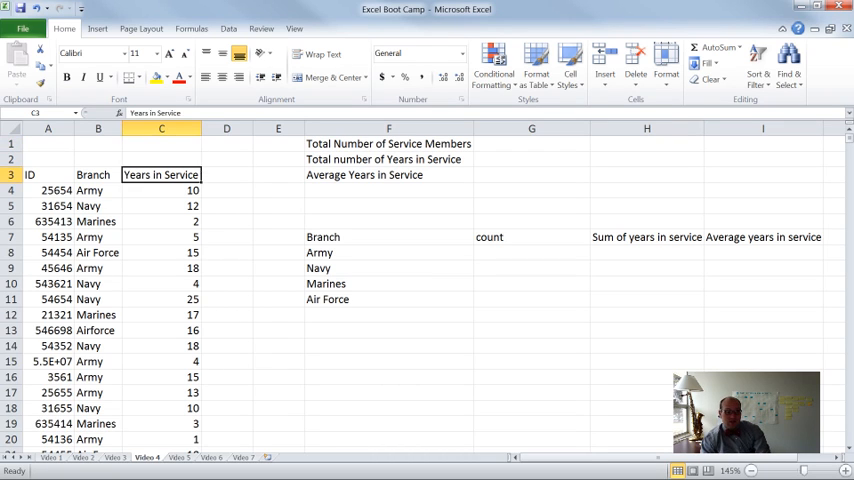
click(48, 174)
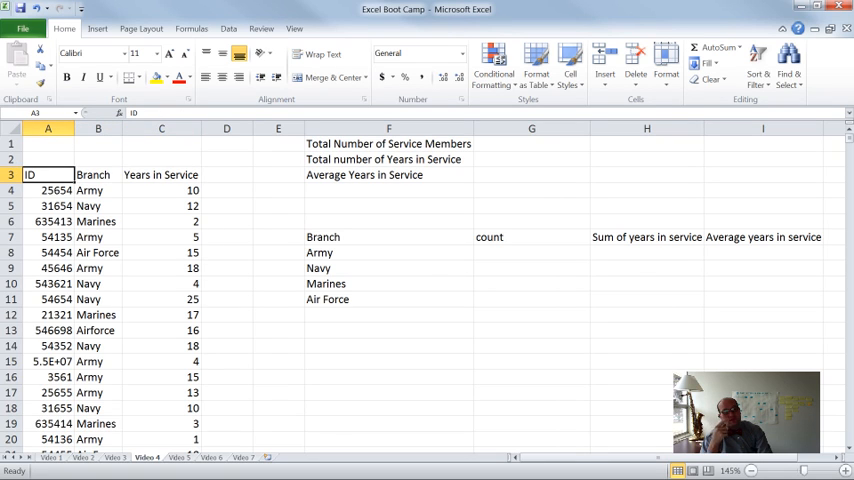
click(48, 190)
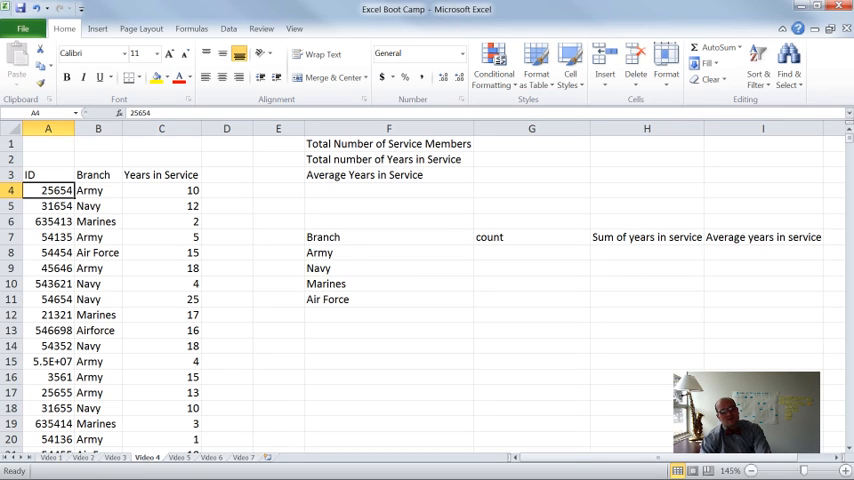
click(96, 190)
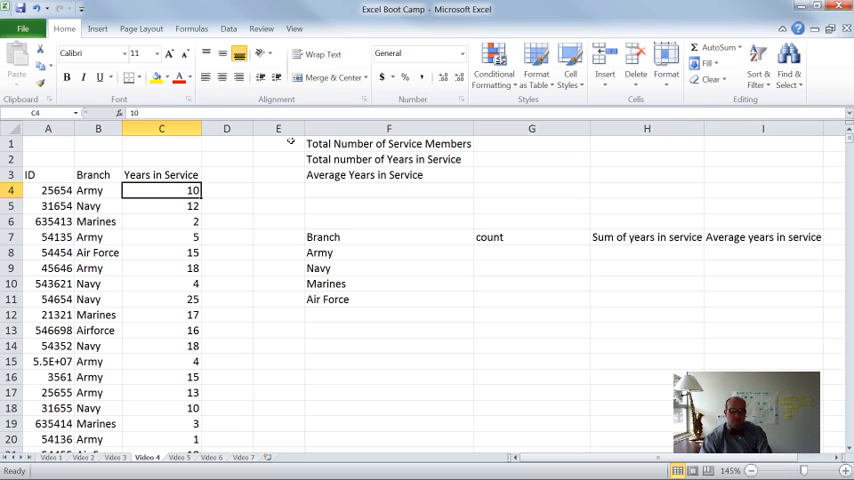
click(388, 144)
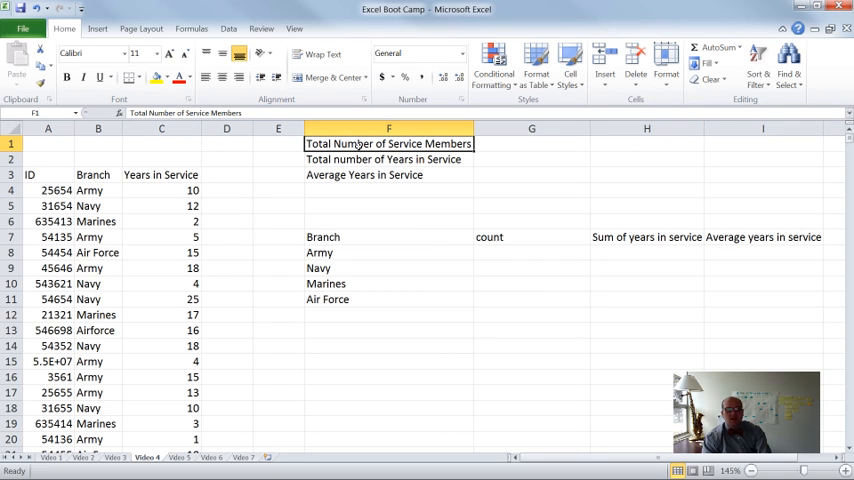
click(388, 176)
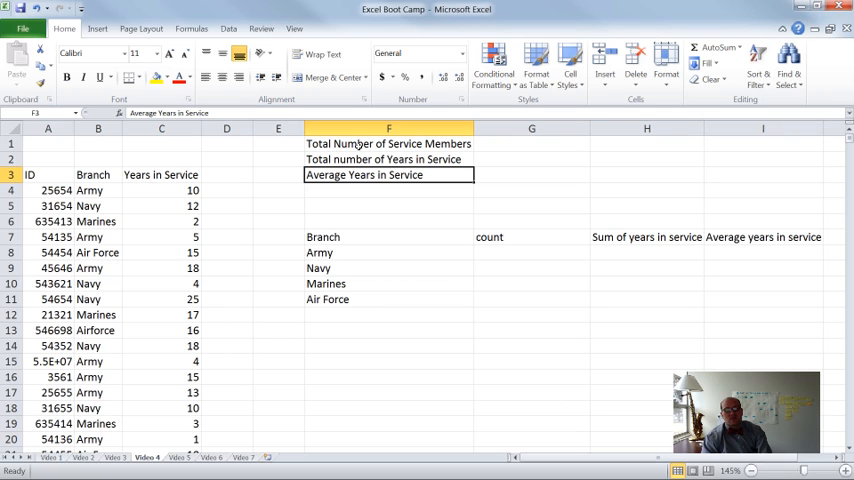
click(388, 252)
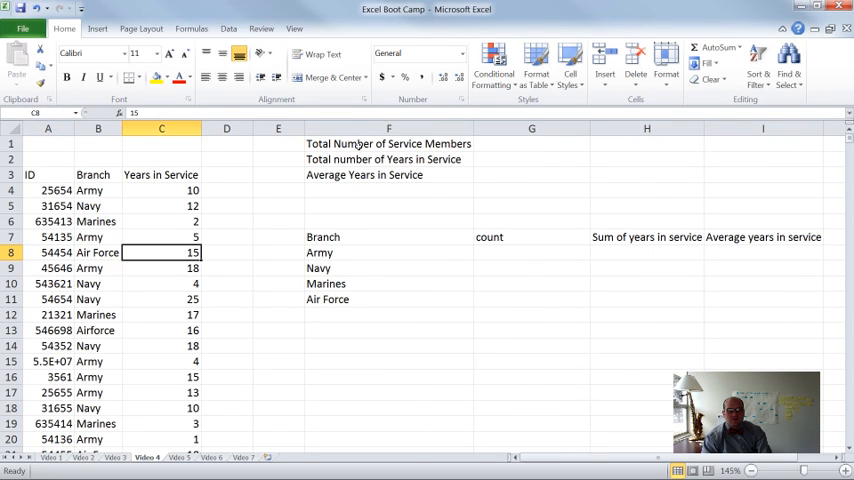
click(160, 190)
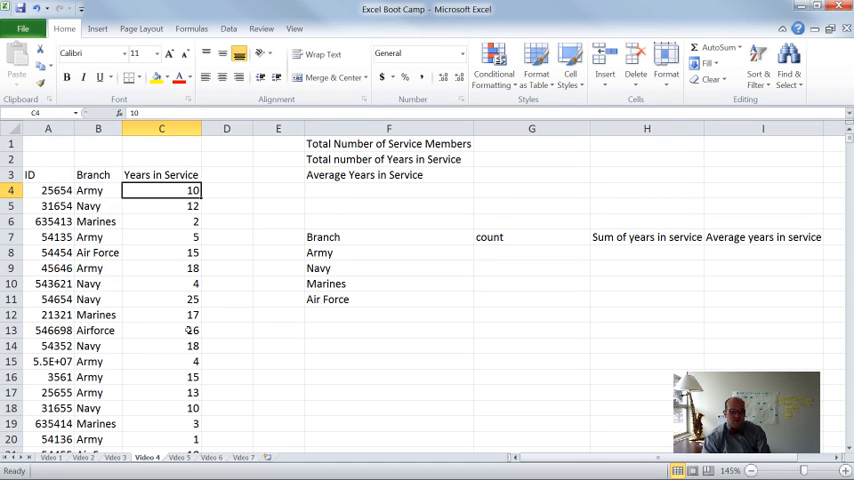
drag(160, 190, 160, 284)
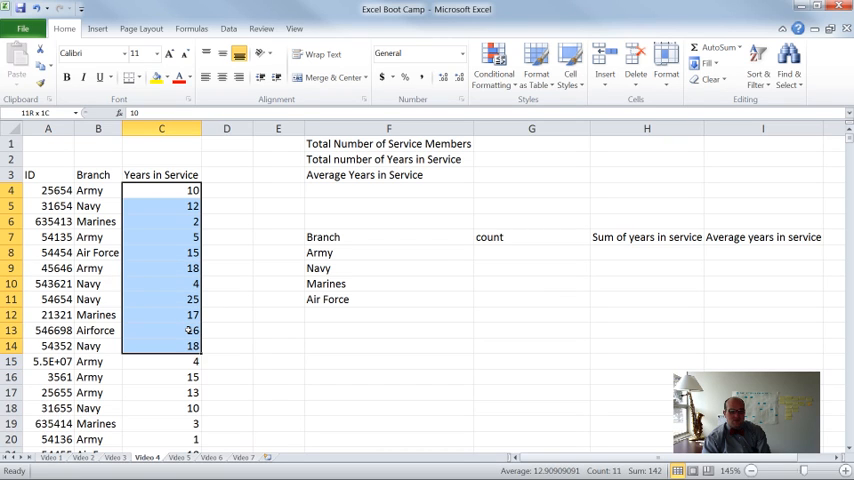
click(160, 190)
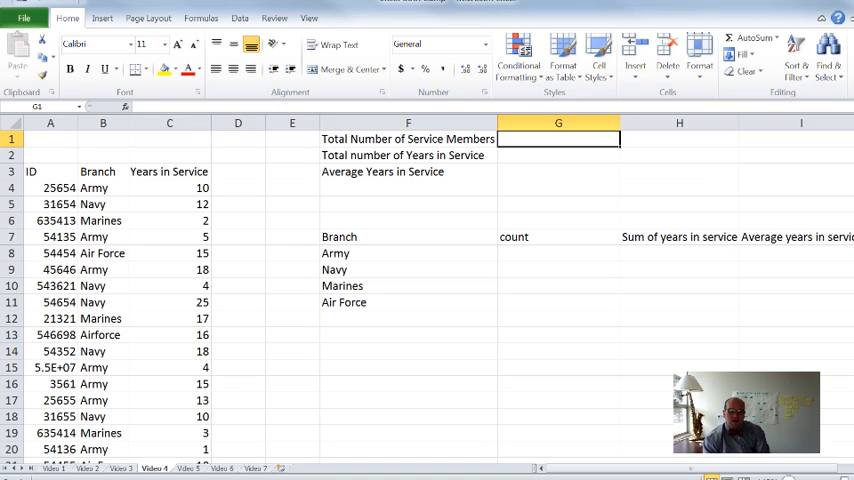
- Browse the statistical functions list in the function browser without inserting one
text(=)
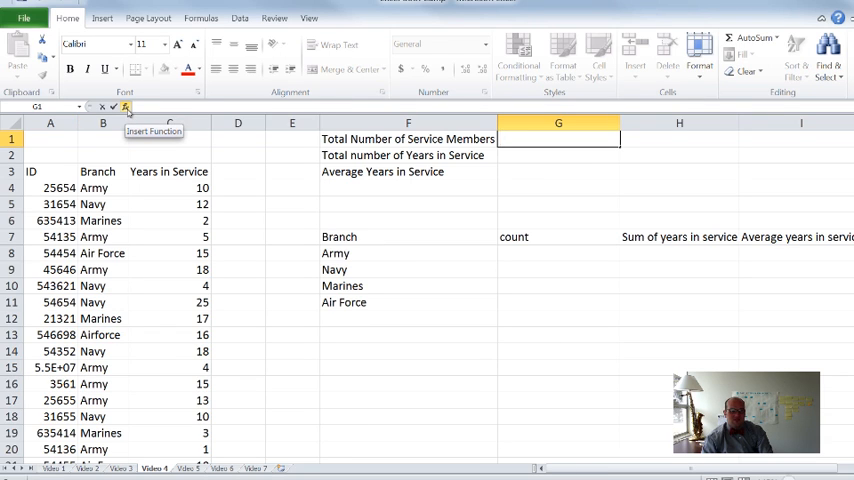
click(124, 108)
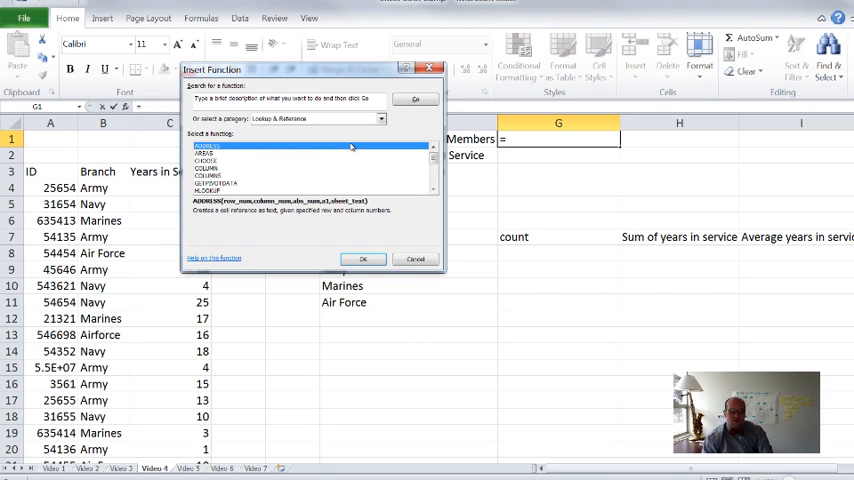
click(380, 118)
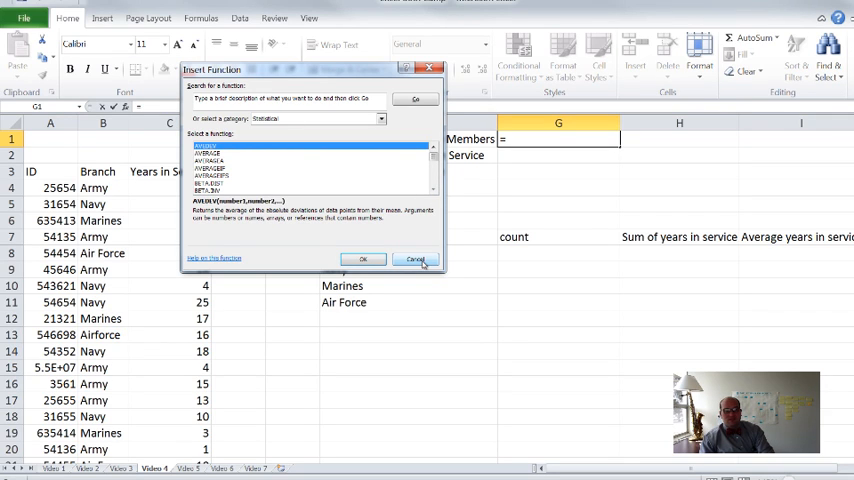
click(414, 260)
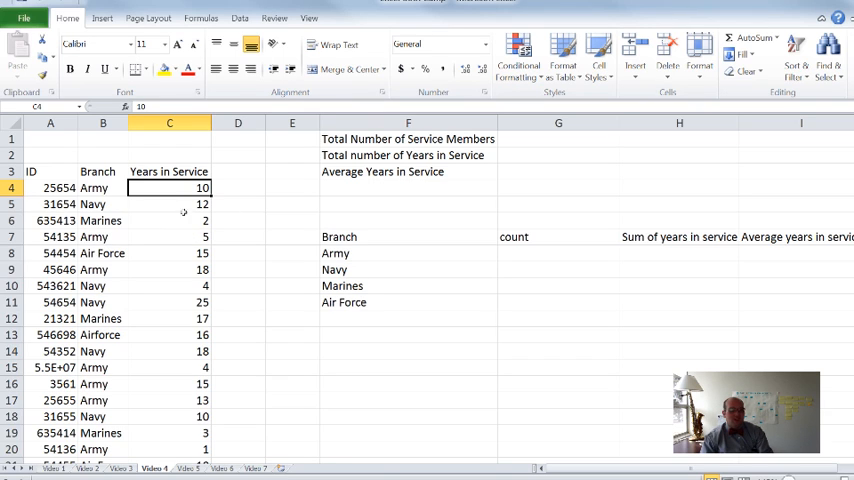
- Build =COUNT( in G1 over the years-in-service column starting at C4
click(558, 138)
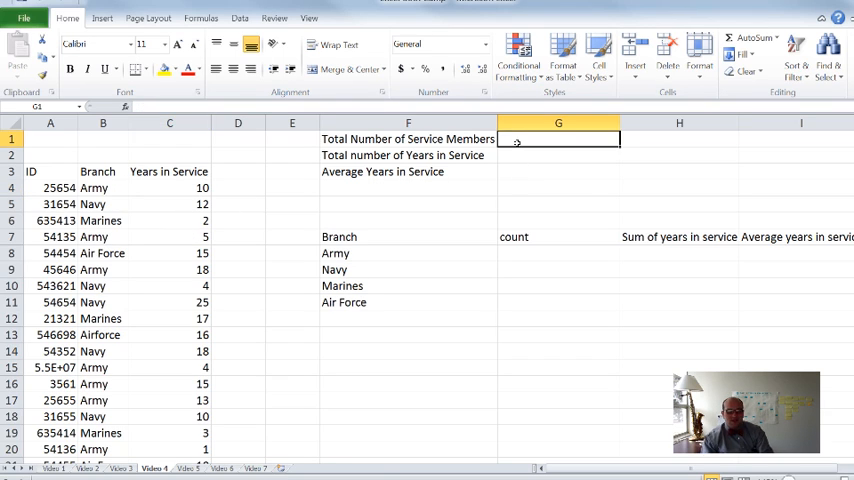
text(=)
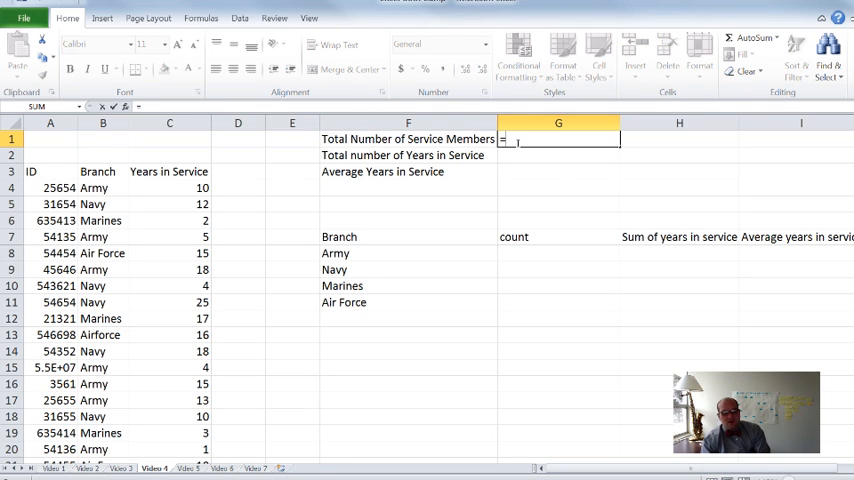
text(=COUNT()
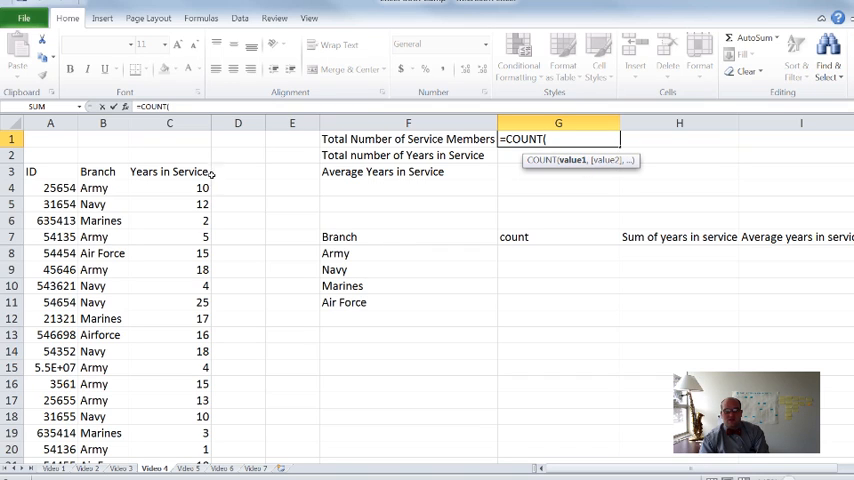
click(168, 188)
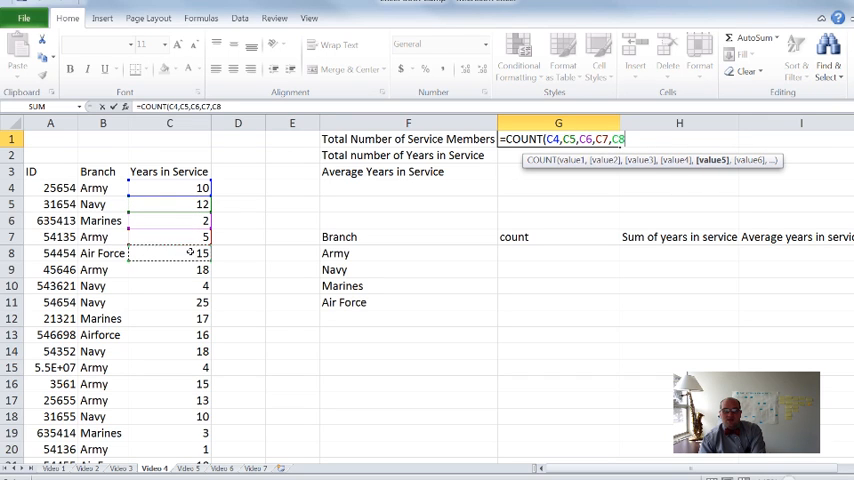
text(,)
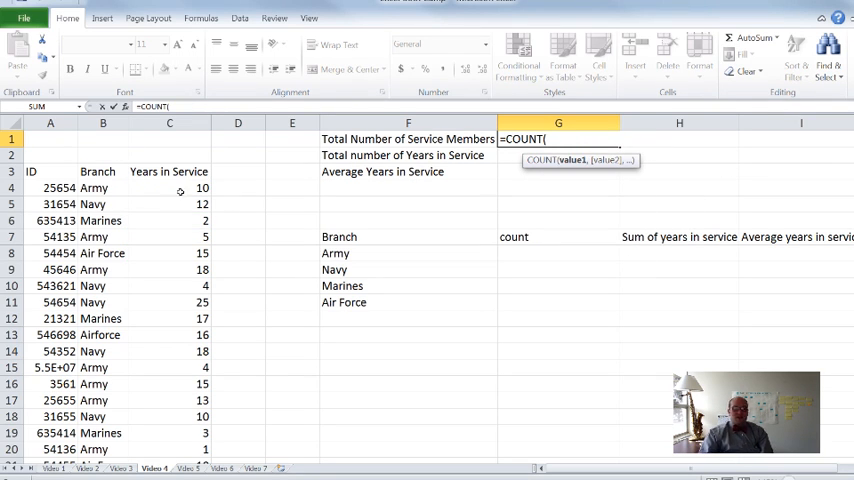
click(168, 188)
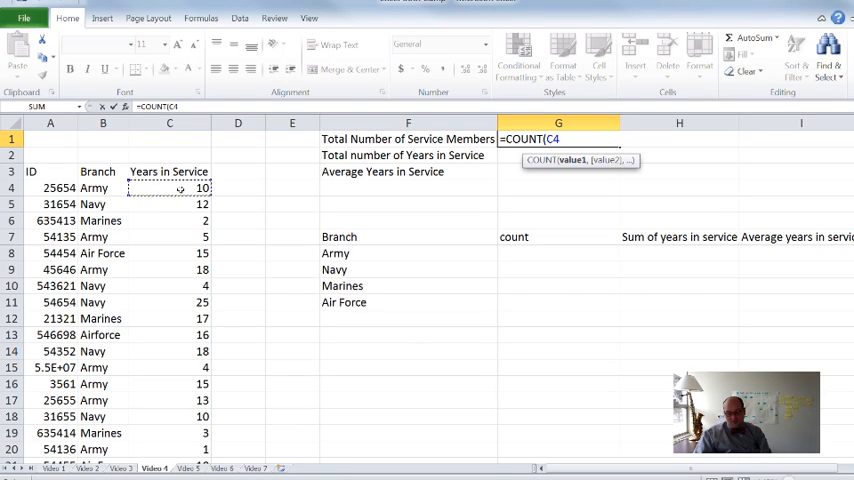
drag(168, 188, 168, 318)
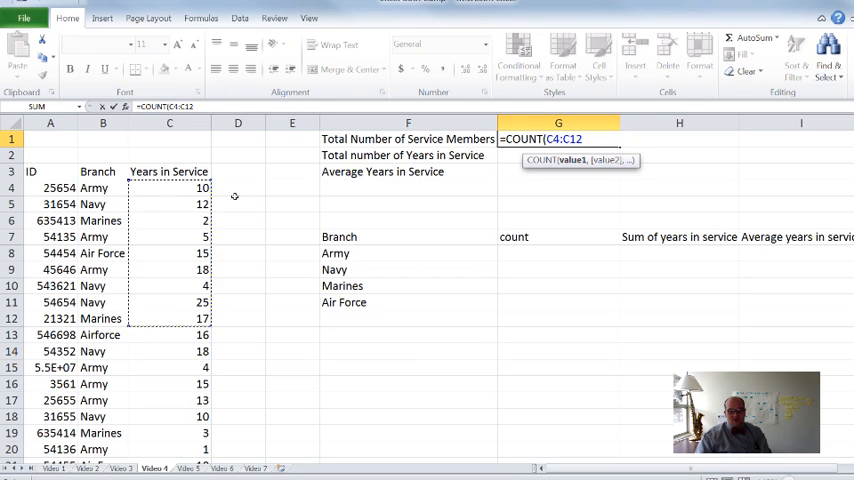
mouse_move(132, 304)
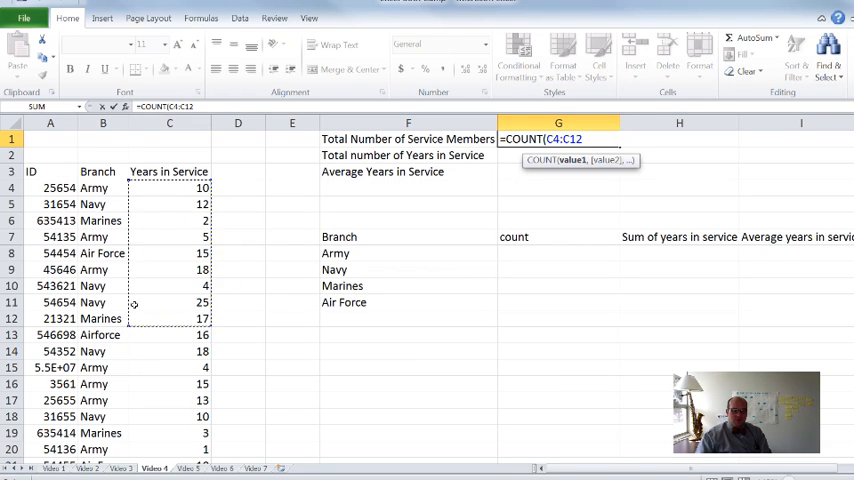
mouse_move(264, 202)
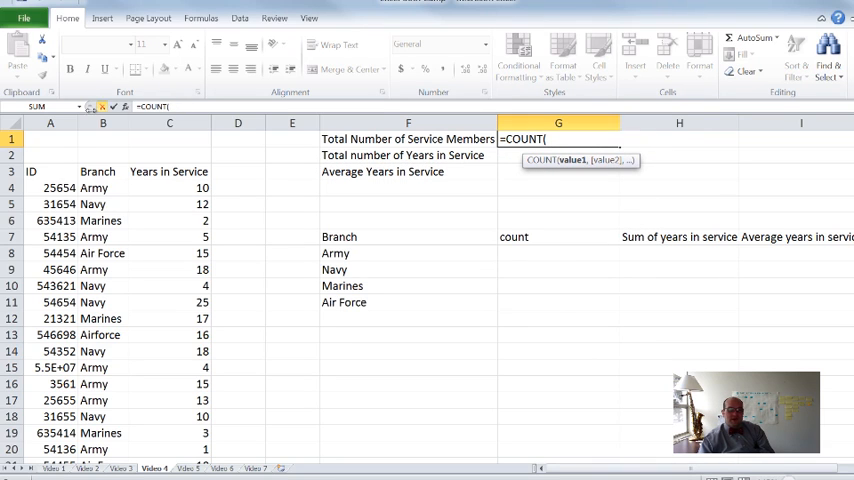
- Complete the COUNT over the years-in-service column, giving 872 service members
click(168, 188)
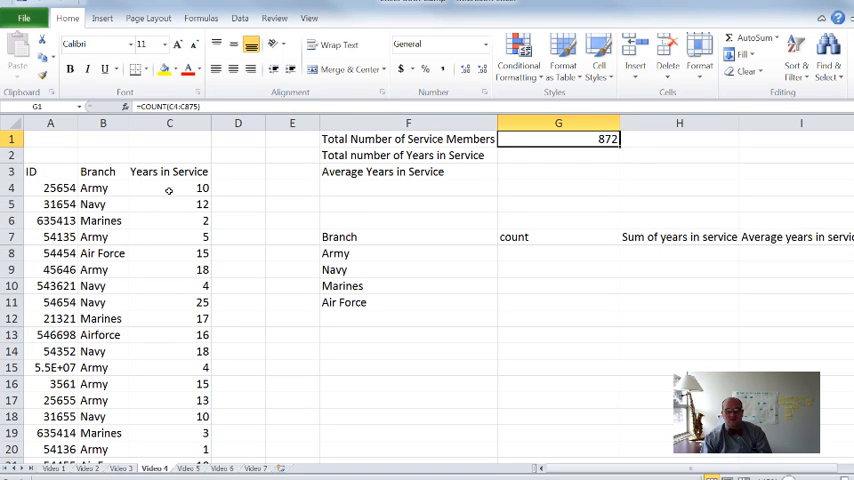
click(558, 156)
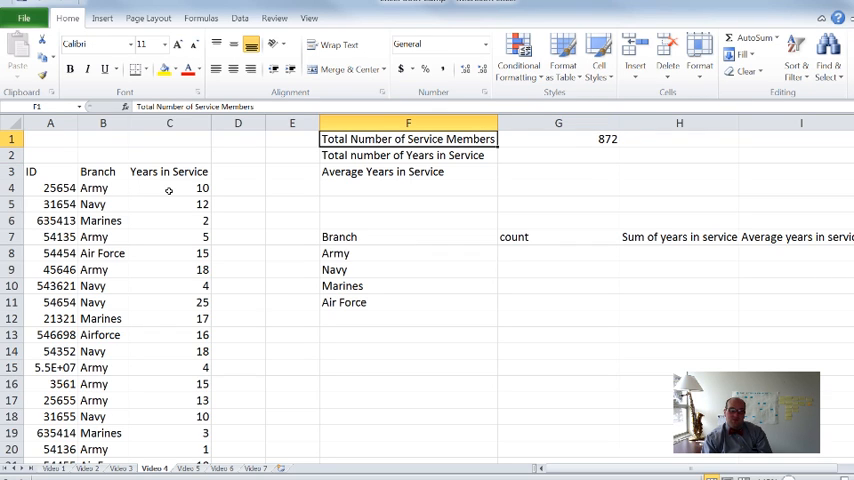
click(558, 156)
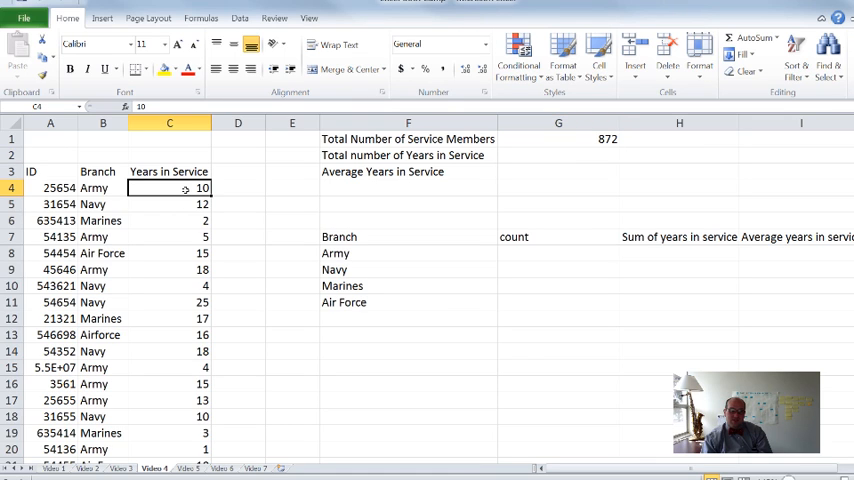
click(168, 220)
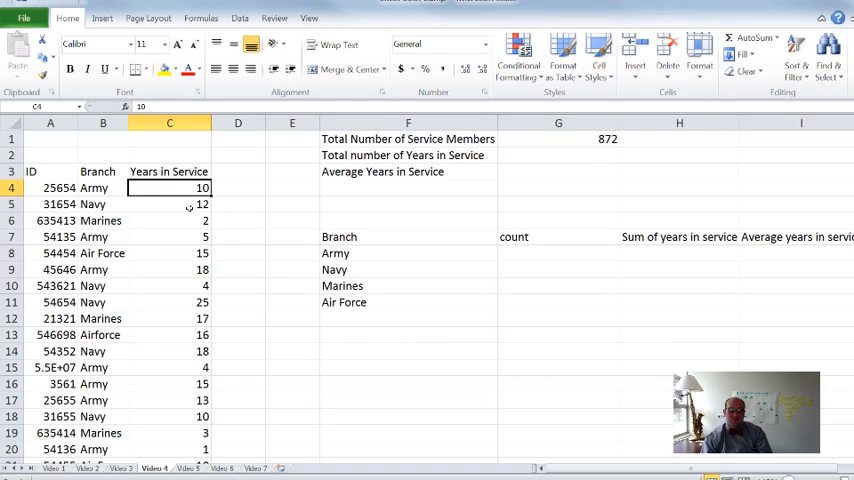
click(168, 220)
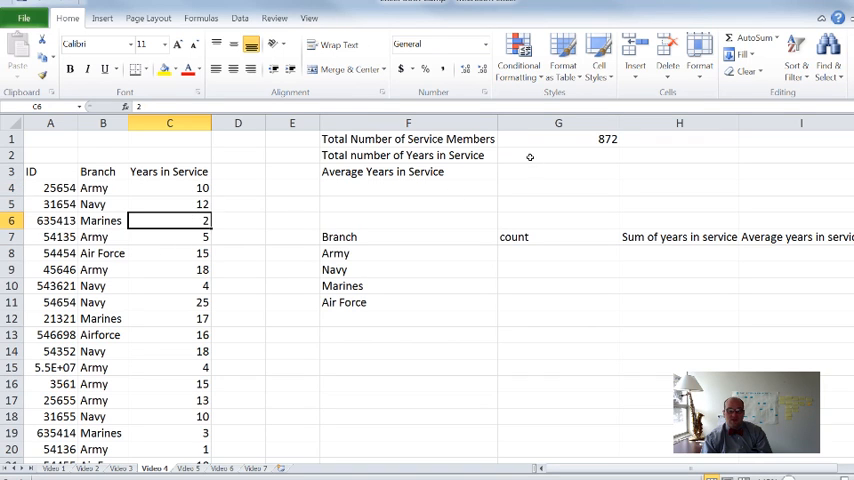
- Total the years in service in G2 with =SUM(C4:C875), giving 15,223
click(558, 156)
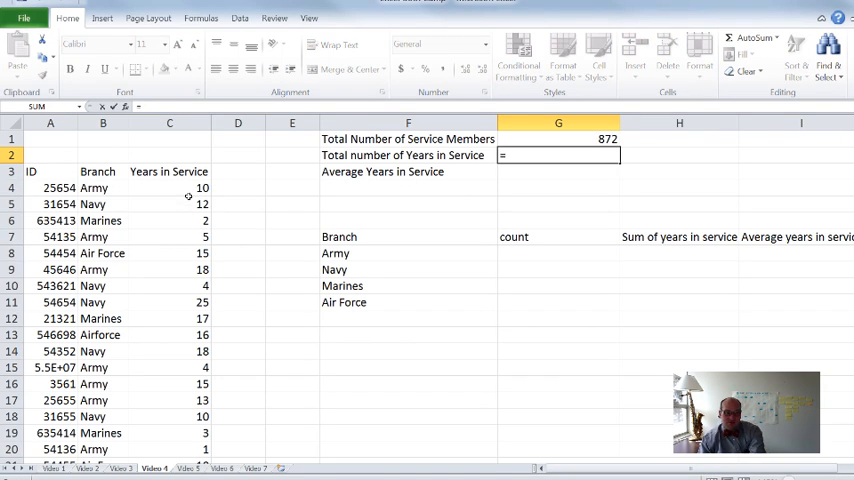
click(168, 188)
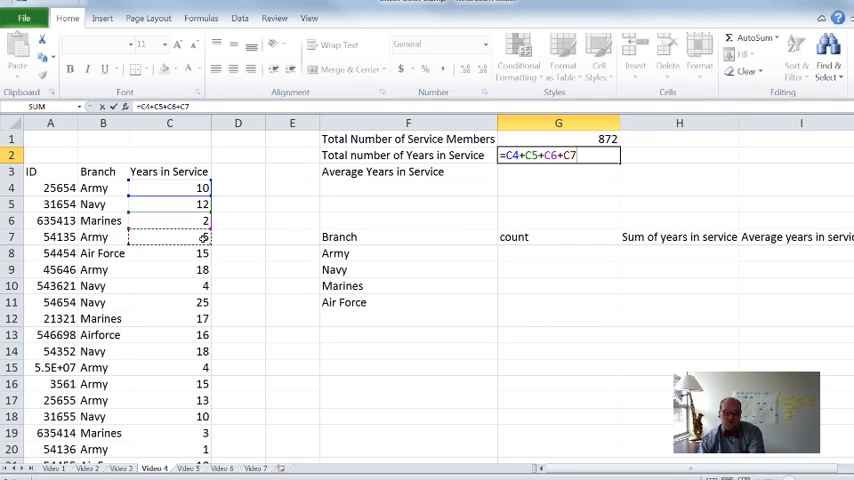
click(168, 252)
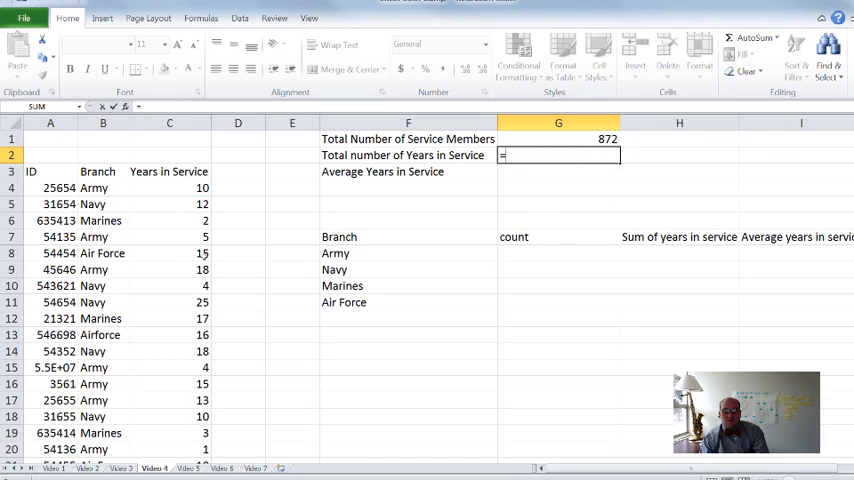
text(SUM)
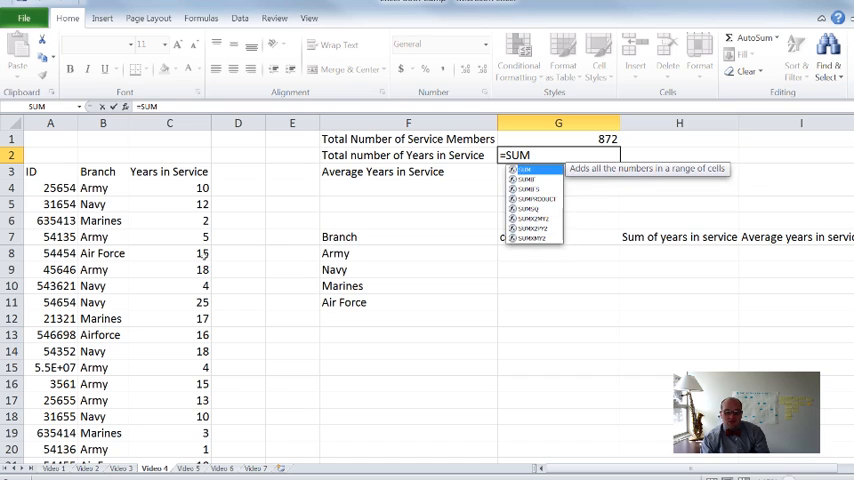
text(()
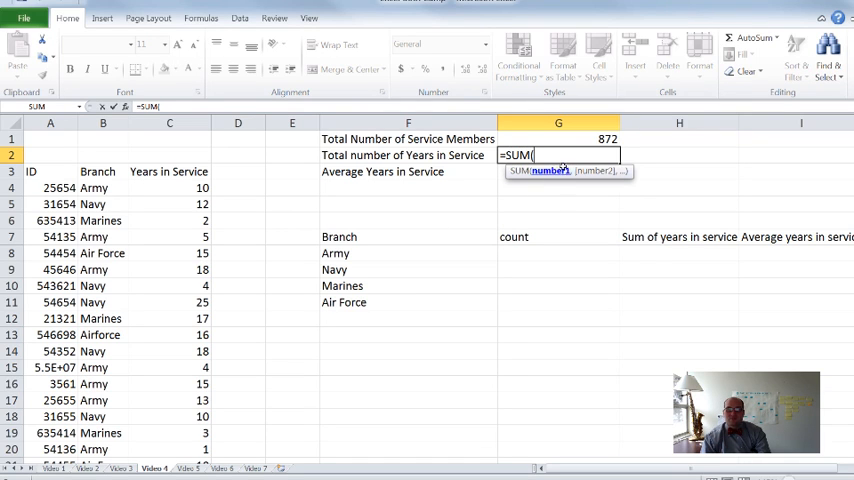
click(168, 188)
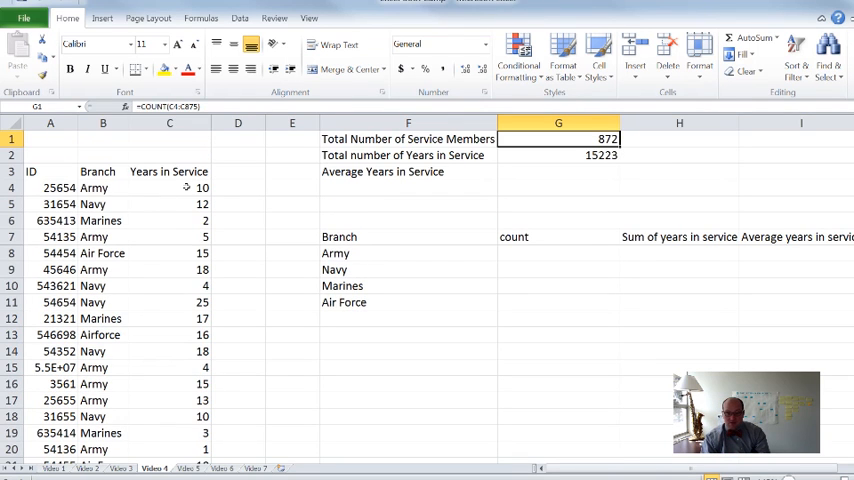
click(558, 156)
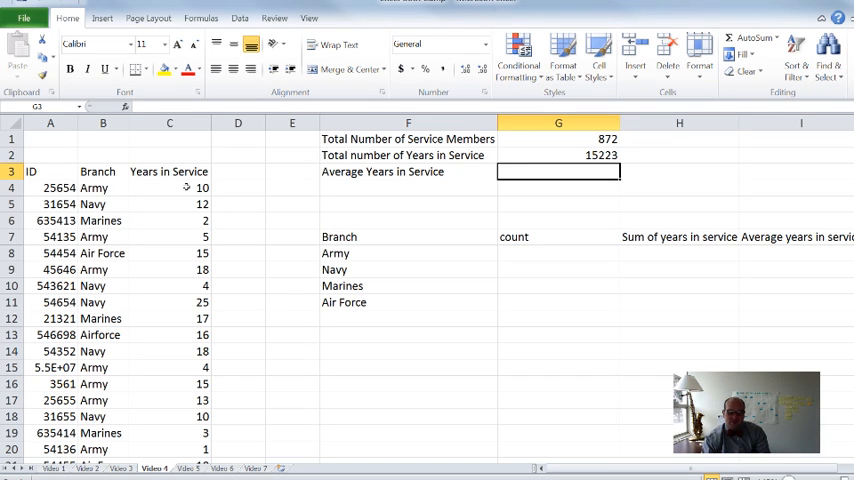
- Average the years in service in G3 with =AVERAGE(C4:C875), giving 17.45756881
text(=)
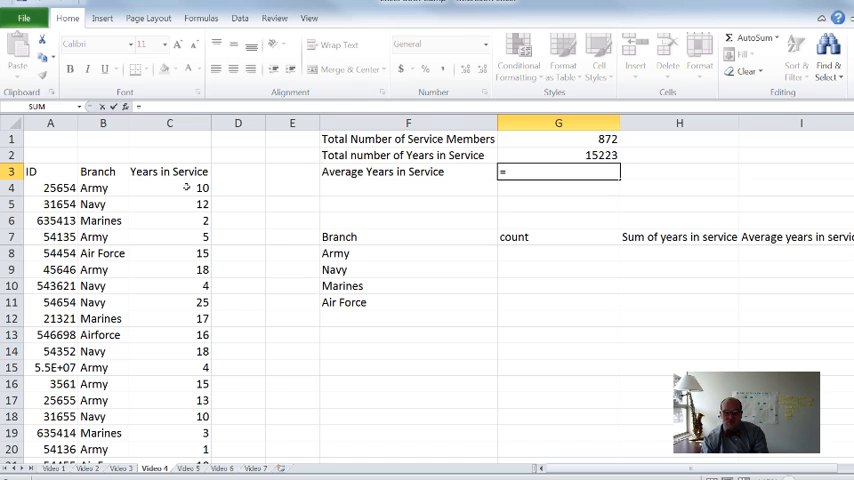
text(=AVERAGE)
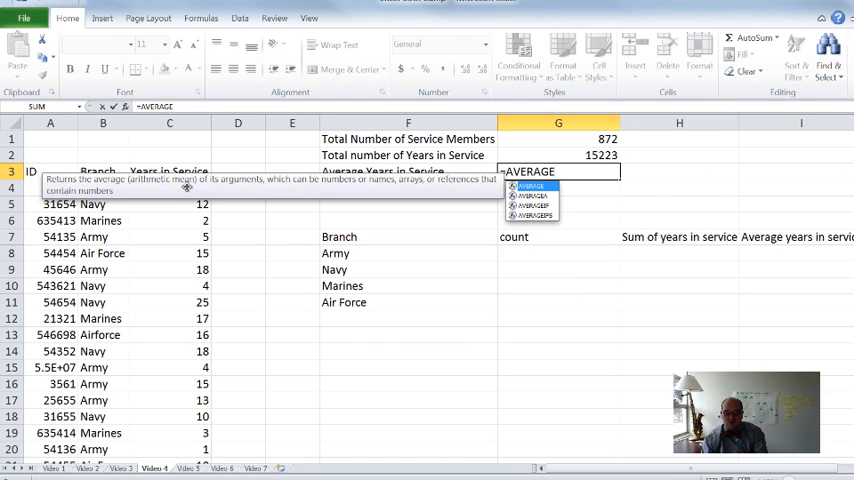
text(()
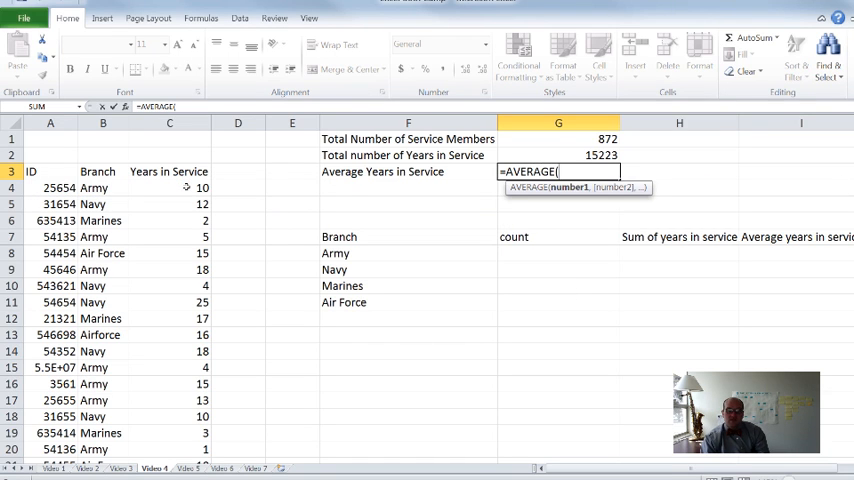
click(168, 172)
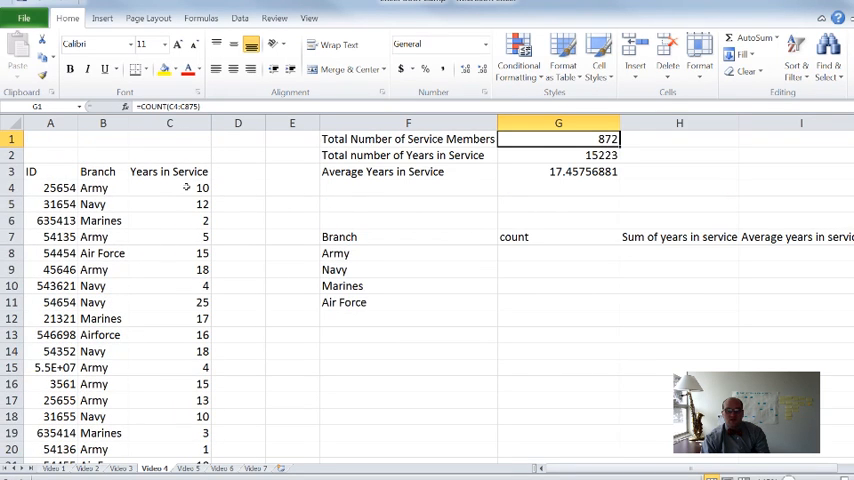
click(558, 172)
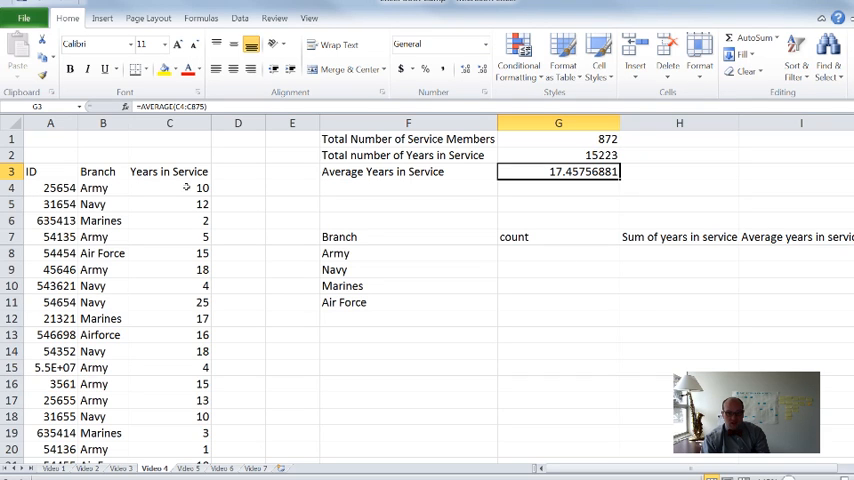
click(558, 236)
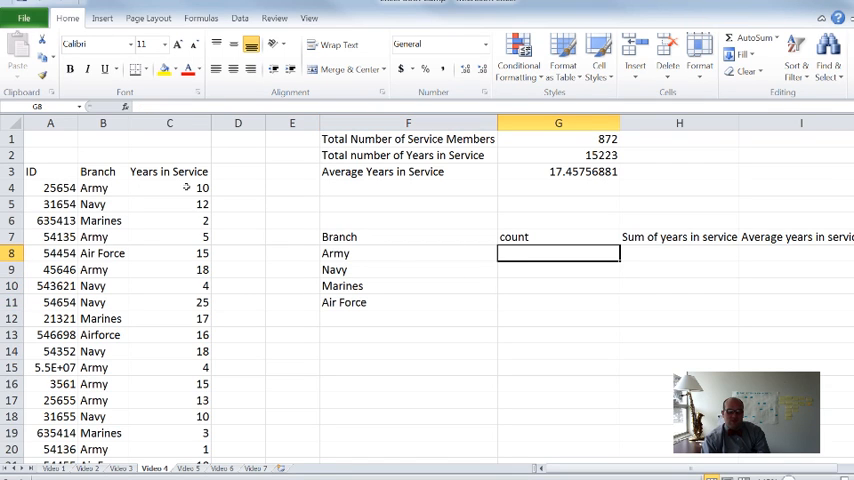
- Begin =COUNT in G8 toward a COUNTIF for the Army member count
text(=COUN)
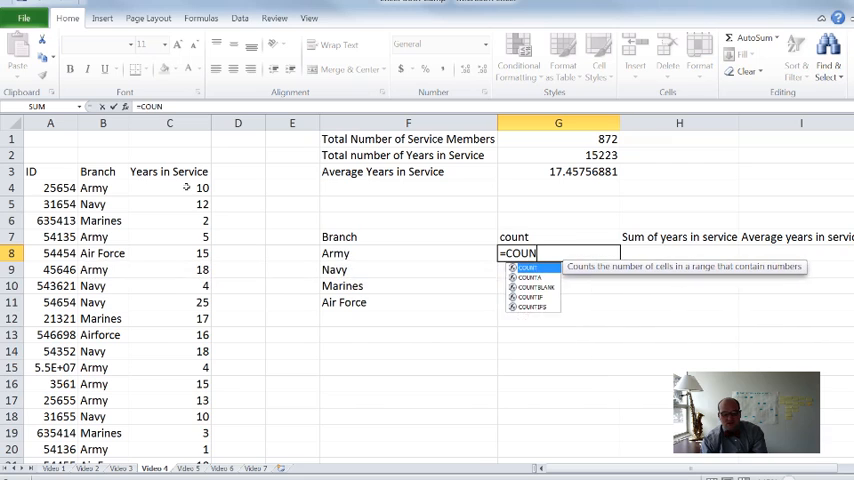
text(T)
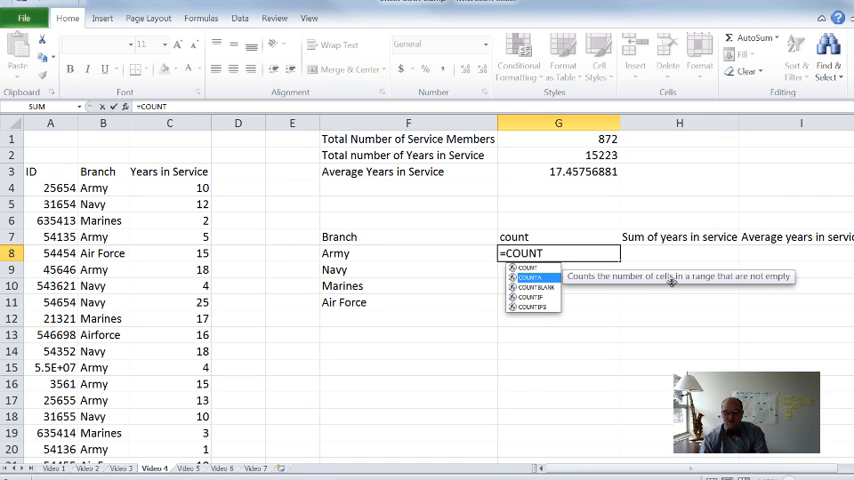
mouse_move(528, 268)
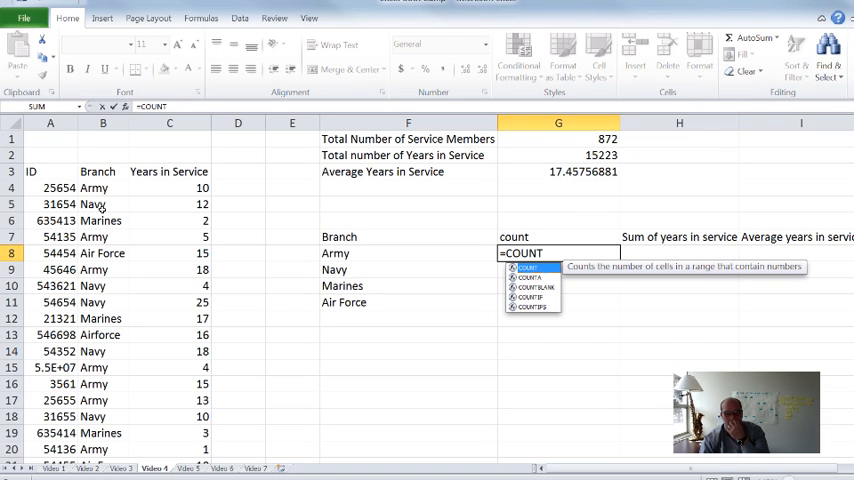
mouse_move(528, 276)
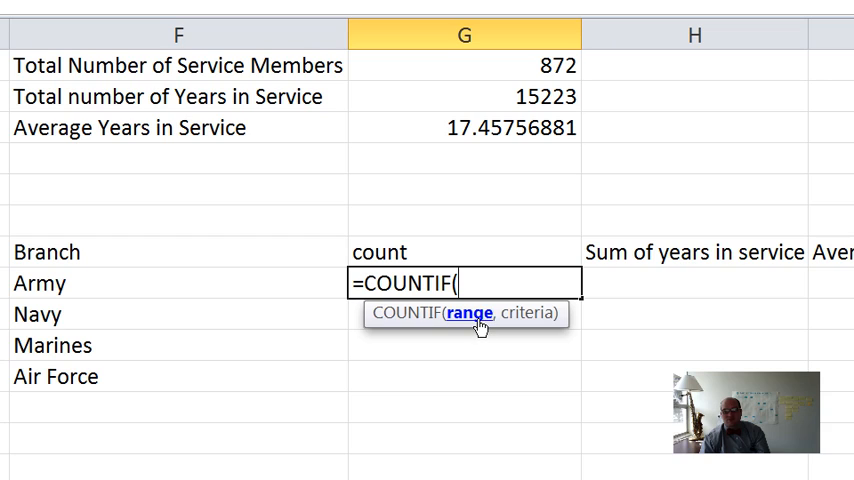
mouse_move(484, 320)
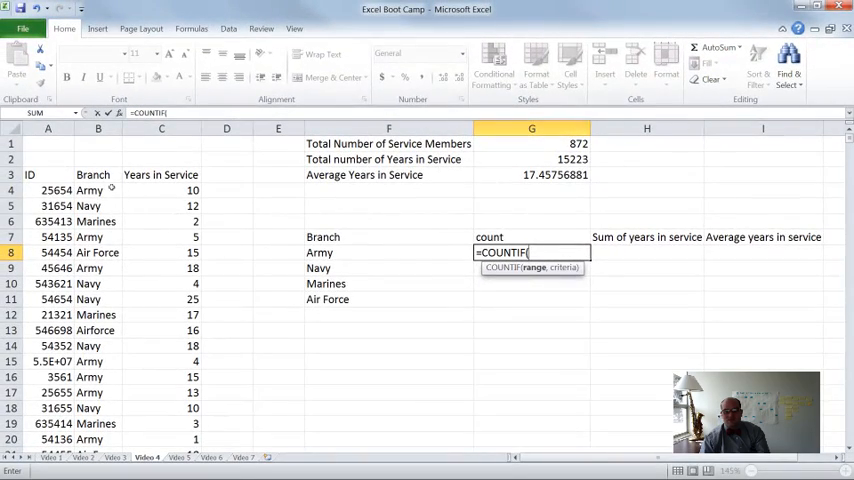
- Set the COUNTIF range to the branch column before the F8 criteria for the Army count
click(96, 190)
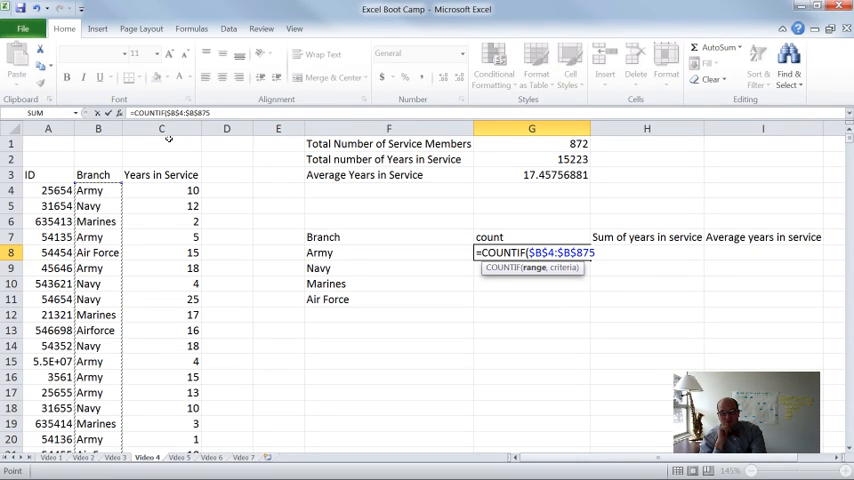
text(,)
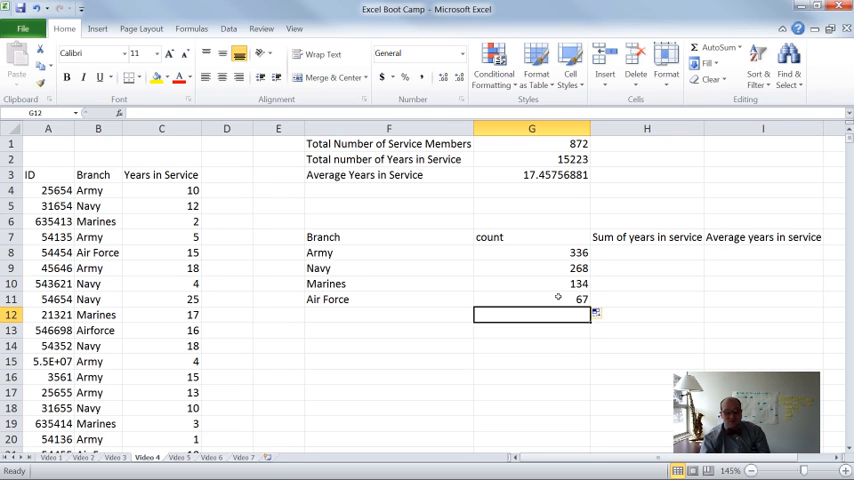
text(=COUNTIF($B$4:$B$875,F11))
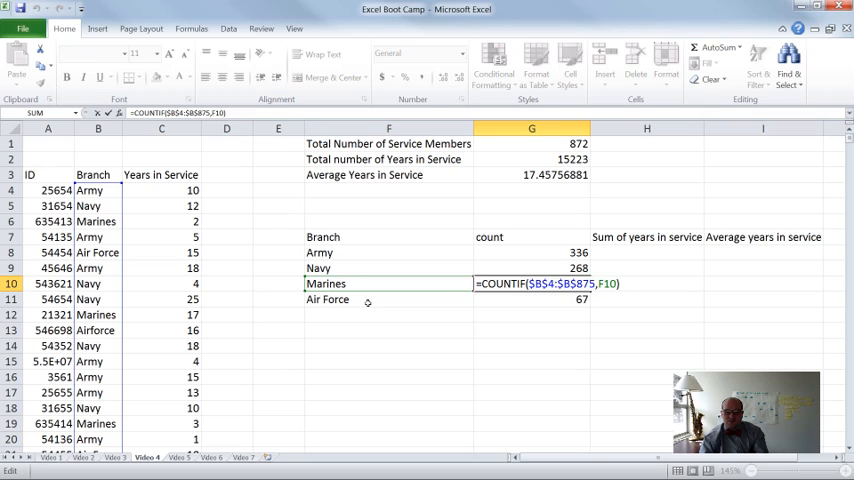
key(enter)
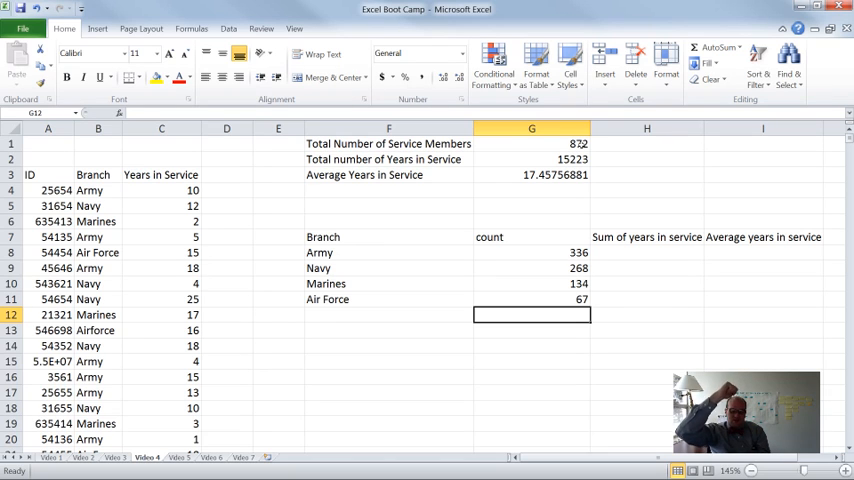
- Sum the branch counts below them with =SUM(G8:G11)
text(=SUM(G8:G11)
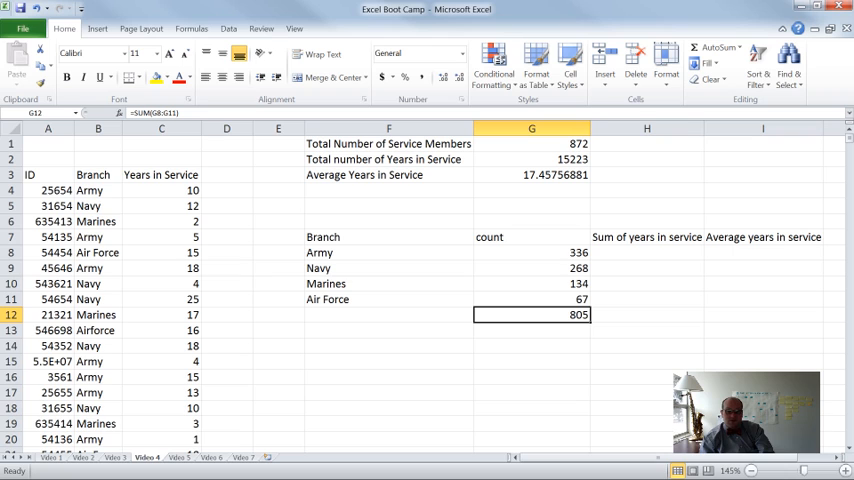
key(Delete)
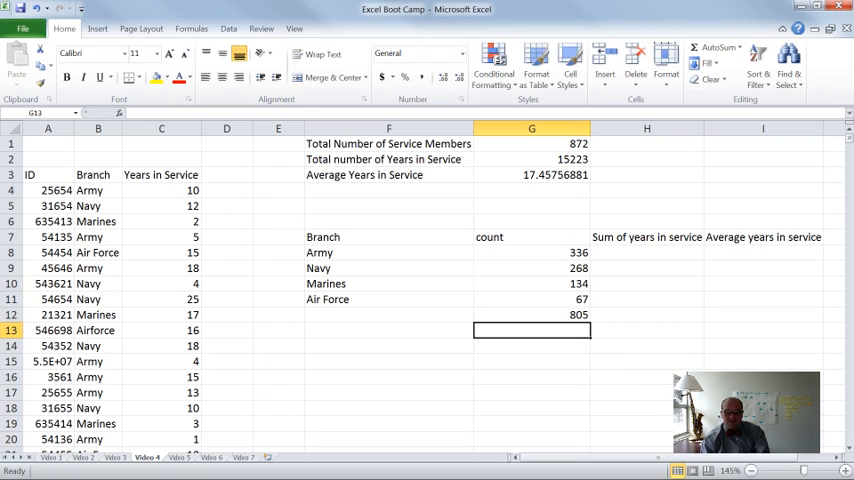
click(532, 314)
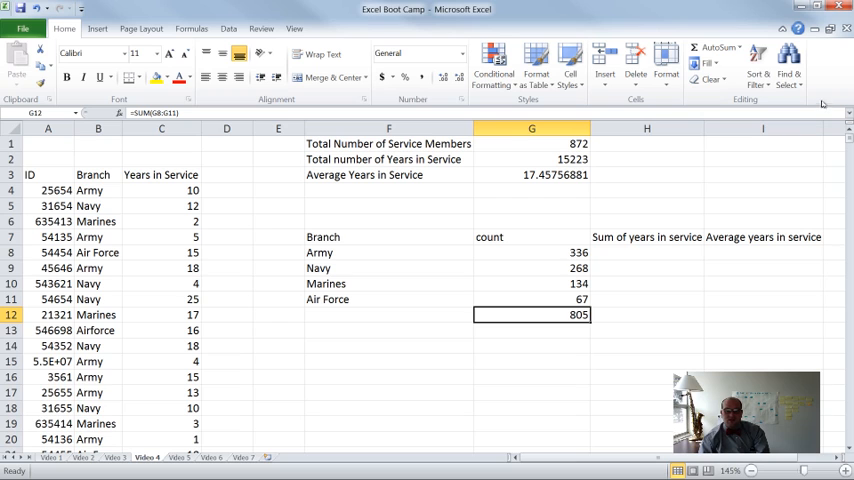
mouse_move(562, 292)
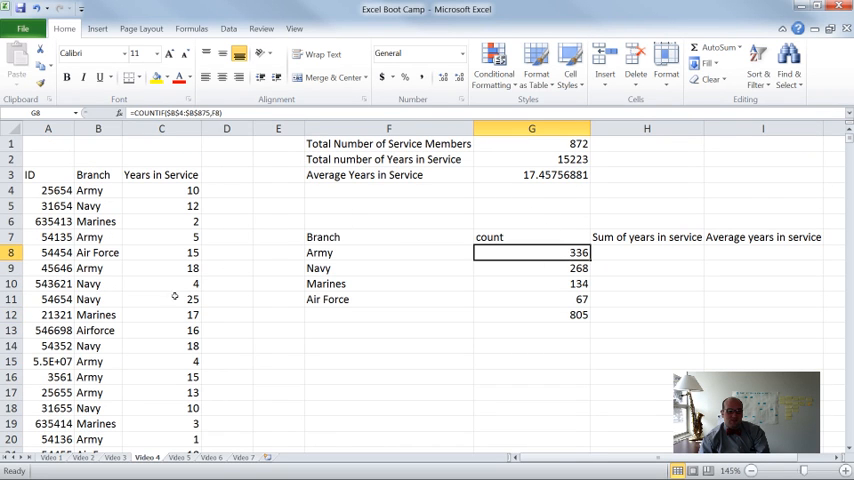
mouse_move(90, 342)
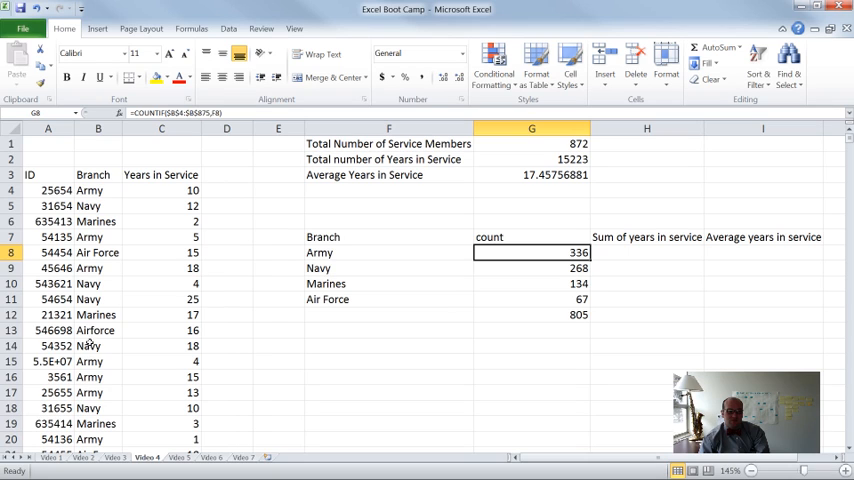
- Label the extra summary row Airforce and inspect the misspelled branch entry in the data
click(98, 330)
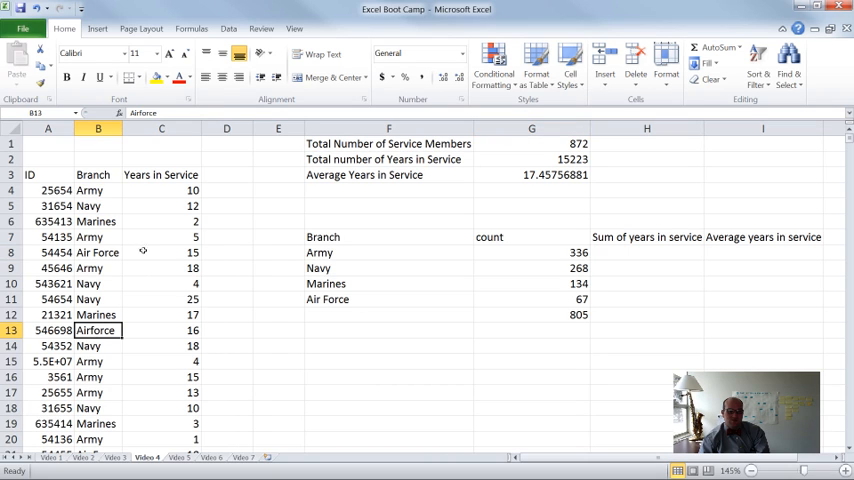
mouse_move(240, 282)
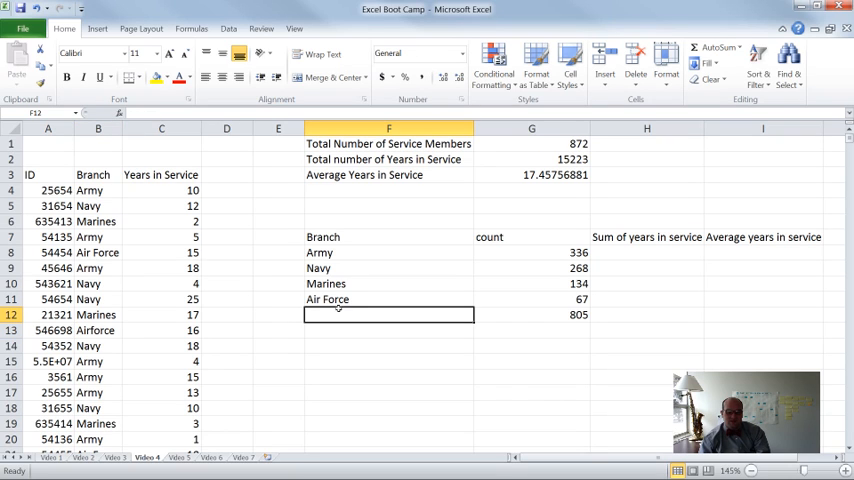
text(AIR Force)
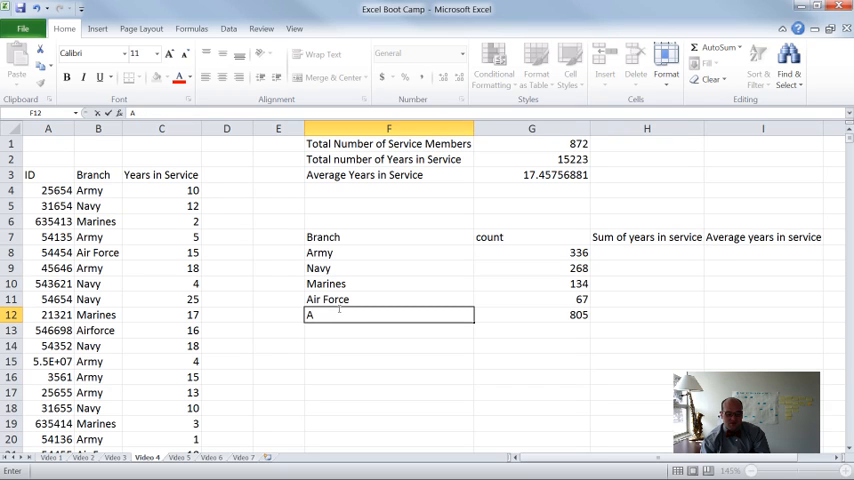
text(irforce)
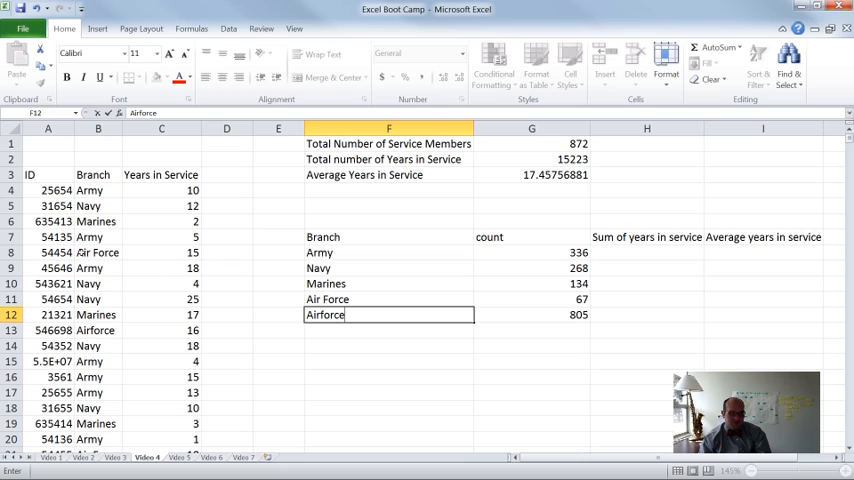
click(98, 252)
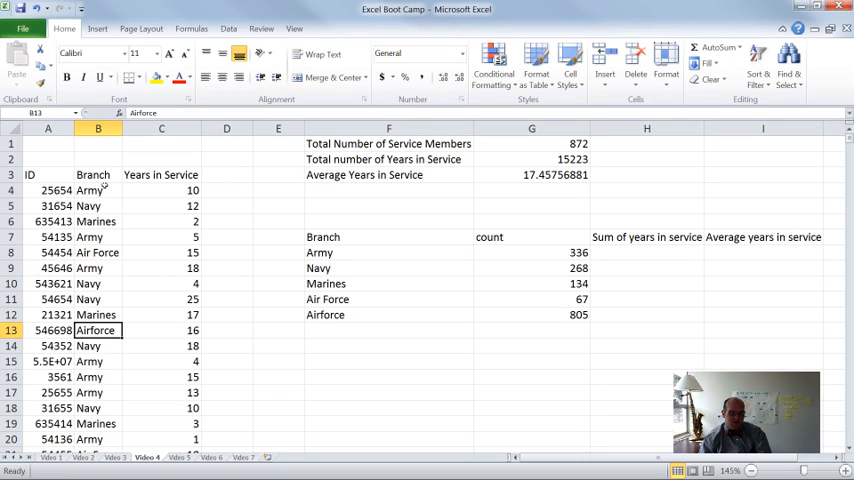
click(98, 268)
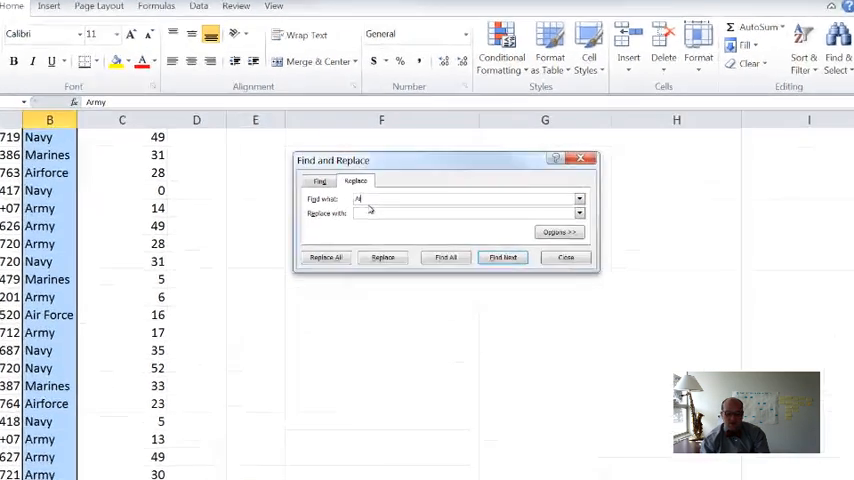
- Replace every Airforce in the branch column with Air Force using Replace All
text(Airforce)
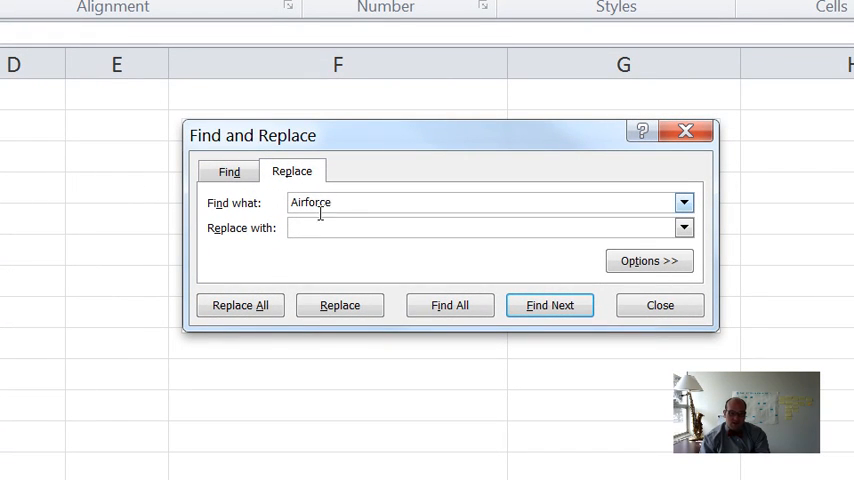
text(A)
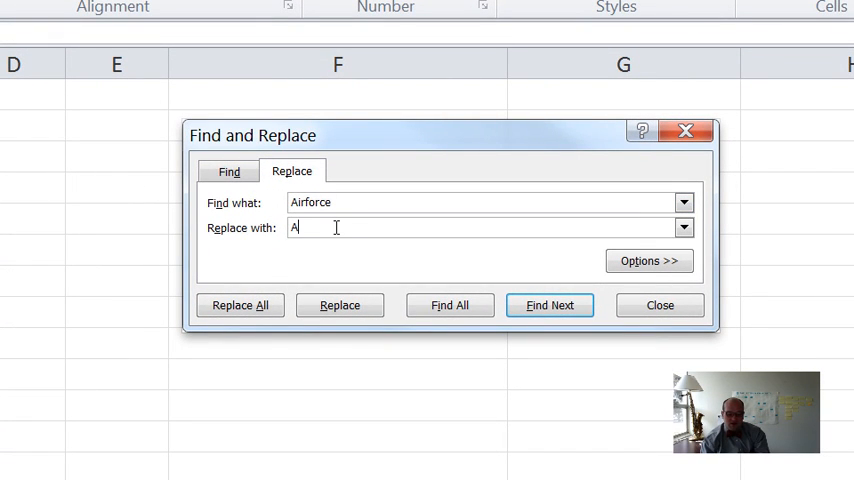
text(ir Force)
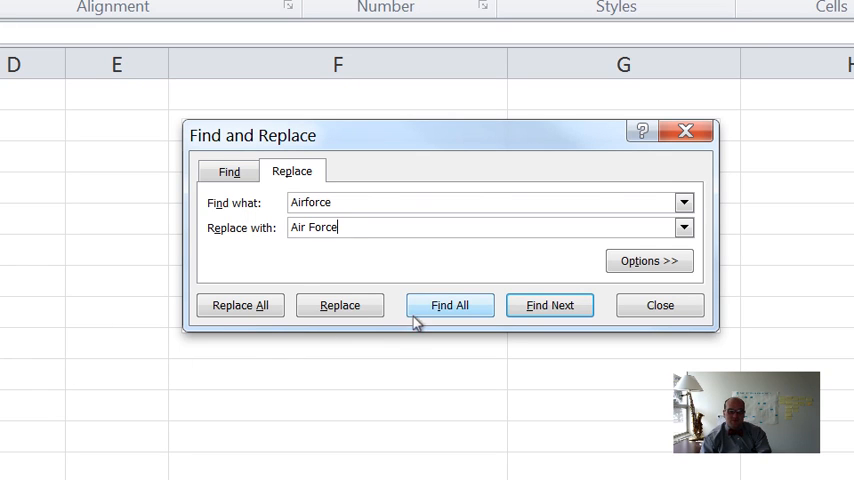
click(240, 304)
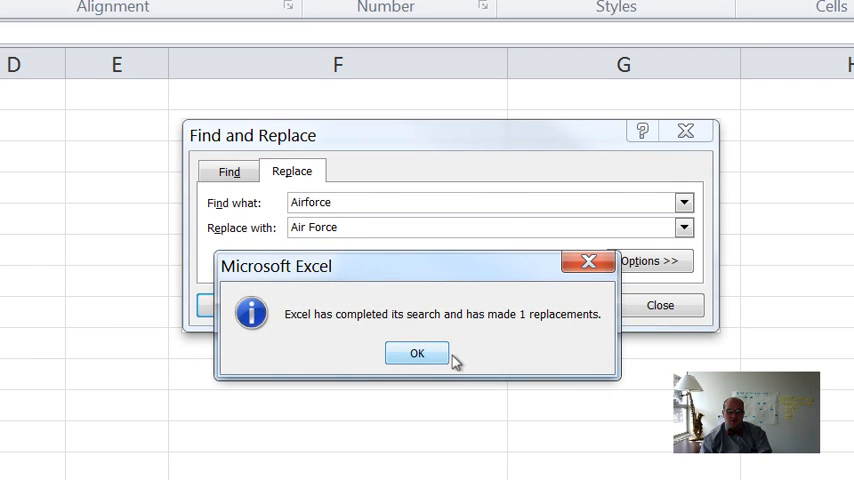
click(416, 352)
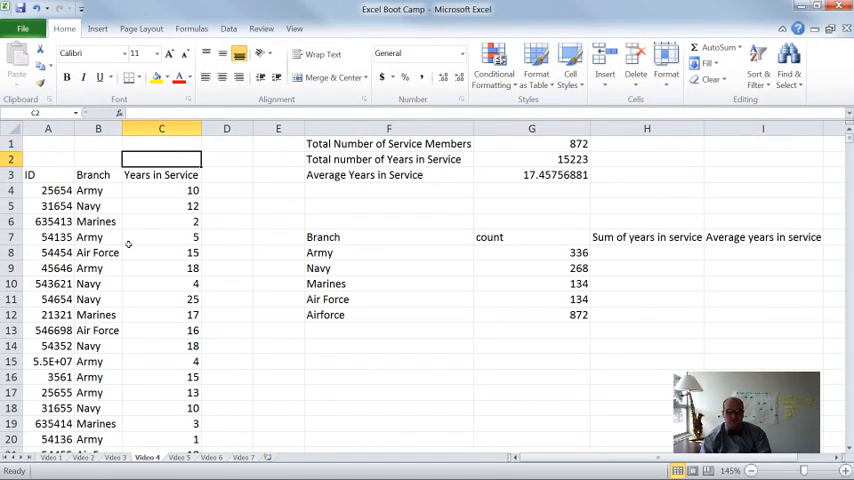
- Rename the extra row Total and sum the four branch counts with =SUM(G8:G11), giving 872
click(388, 284)
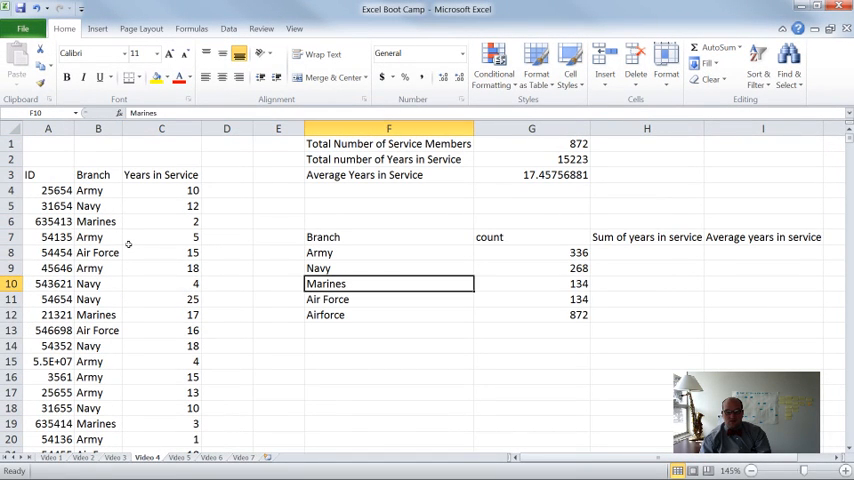
text(Total)
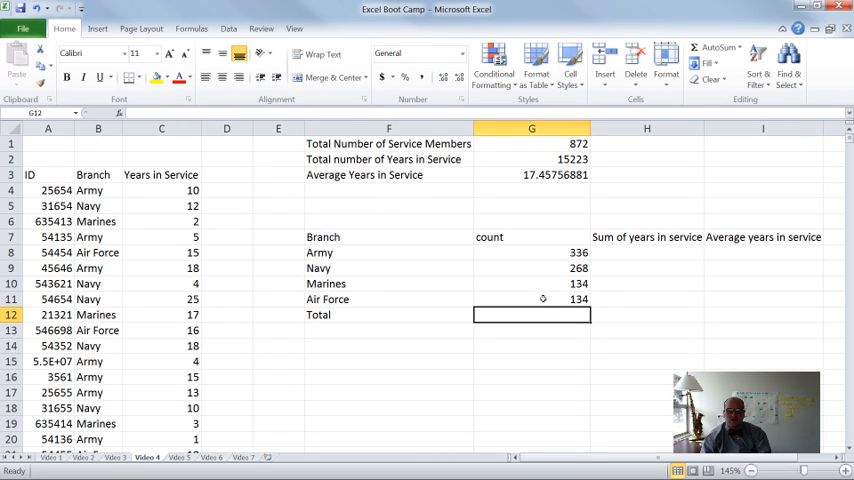
text(=SUM(G8:G11))
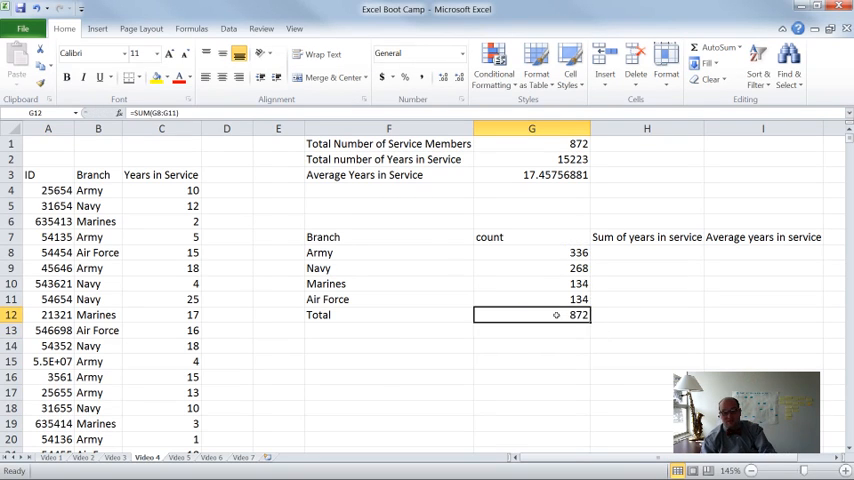
click(646, 252)
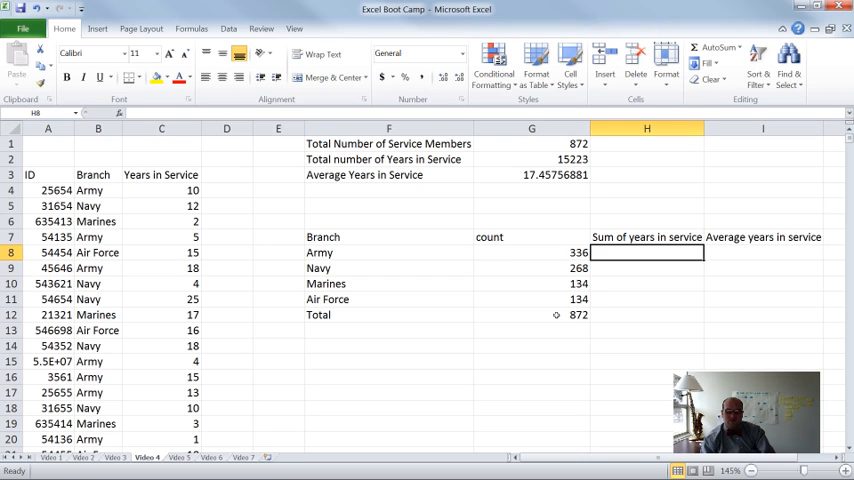
- Total Army years in service in H8 with =SUMIF(B4:B875,F8,C4:C875), giving 6872
text(=sumif(B4:B875,E8)
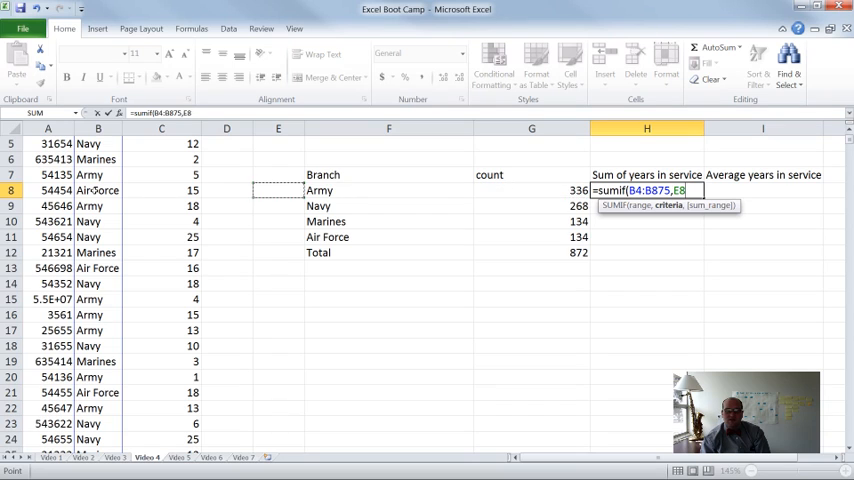
scroll(down, 3)
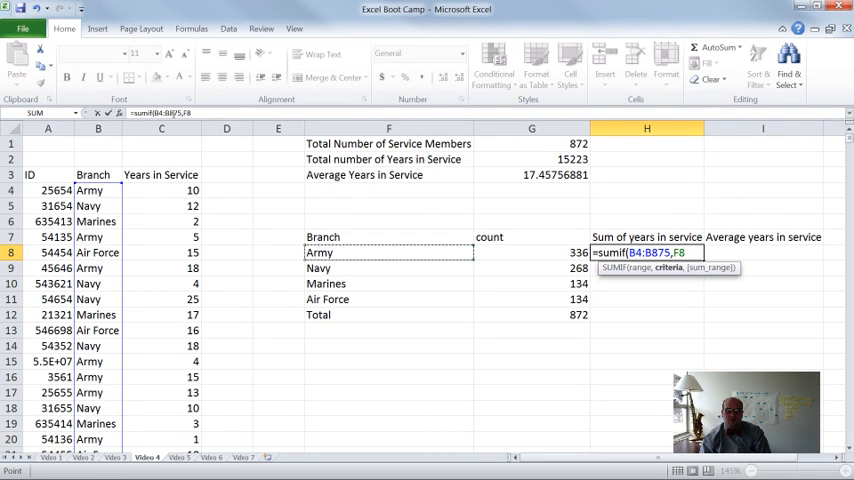
text(,C4:C875))
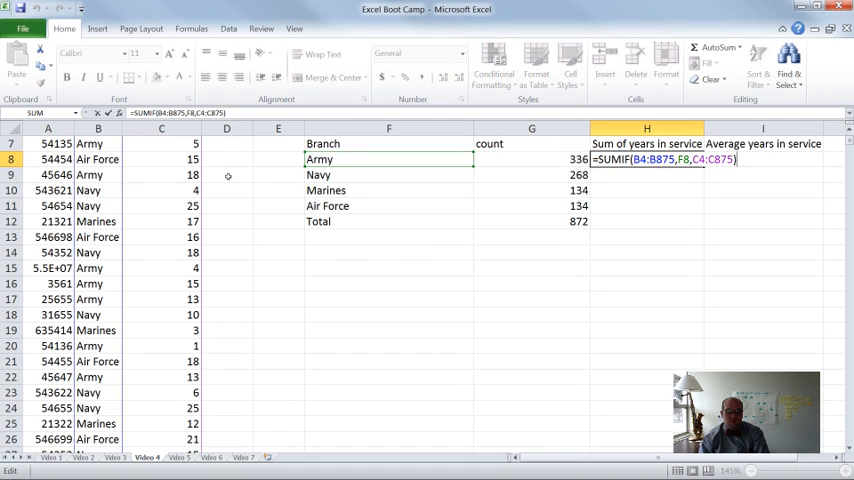
scroll(down, 3)
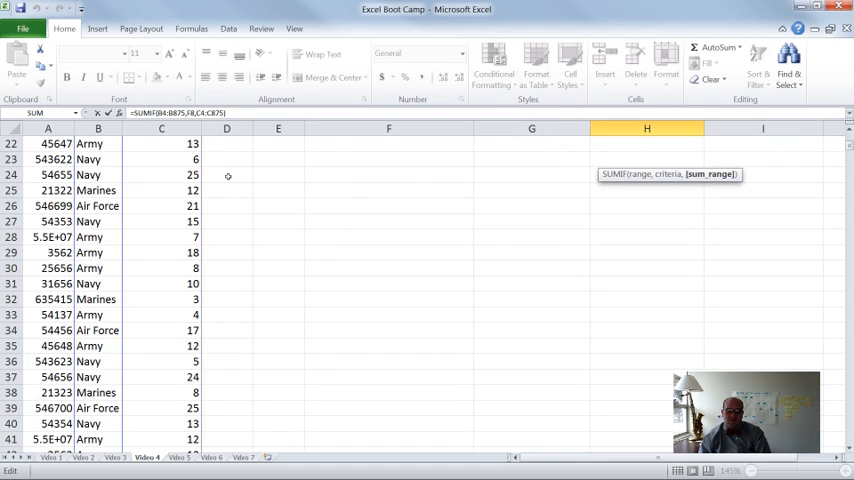
scroll(up, 3)
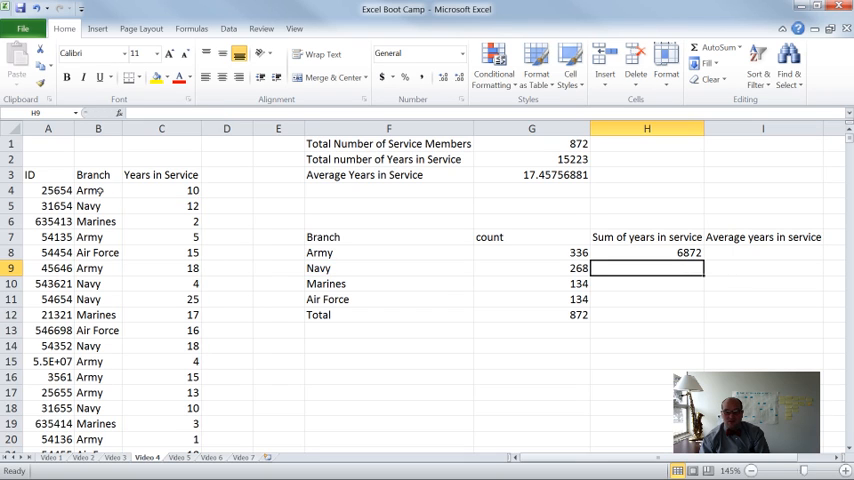
- Make both SUMIF ranges absolute with F4 so the formula fills down for every branch
text(=SUMIF(B4:B875,F8,C4:C875))
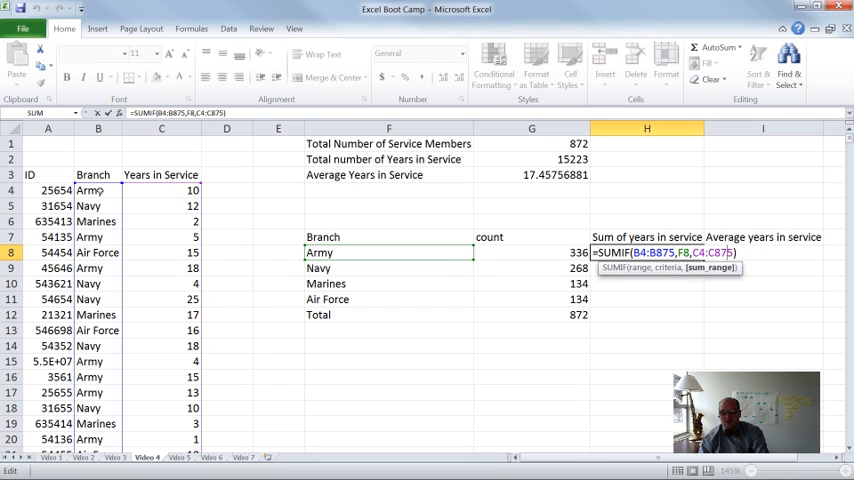
key(f4)
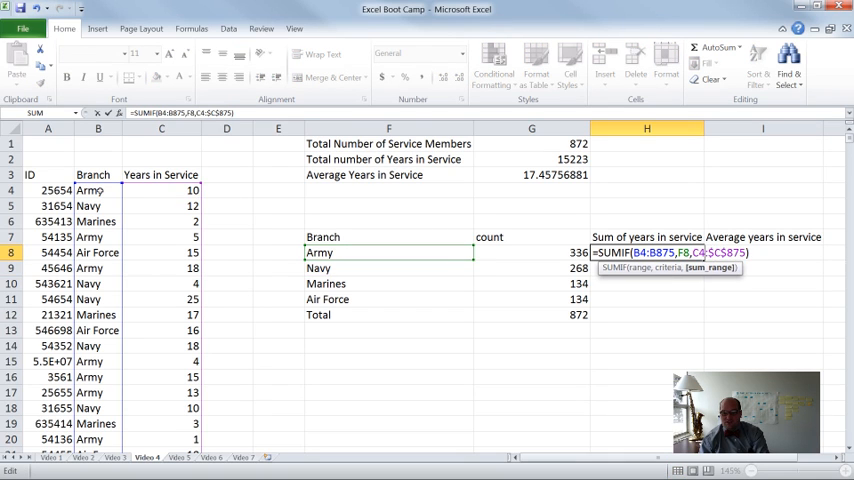
key(f4)
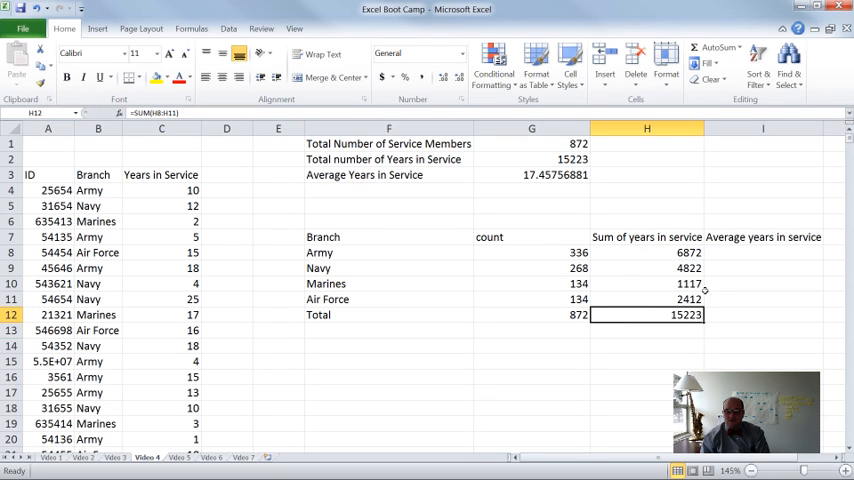
mouse_move(736, 292)
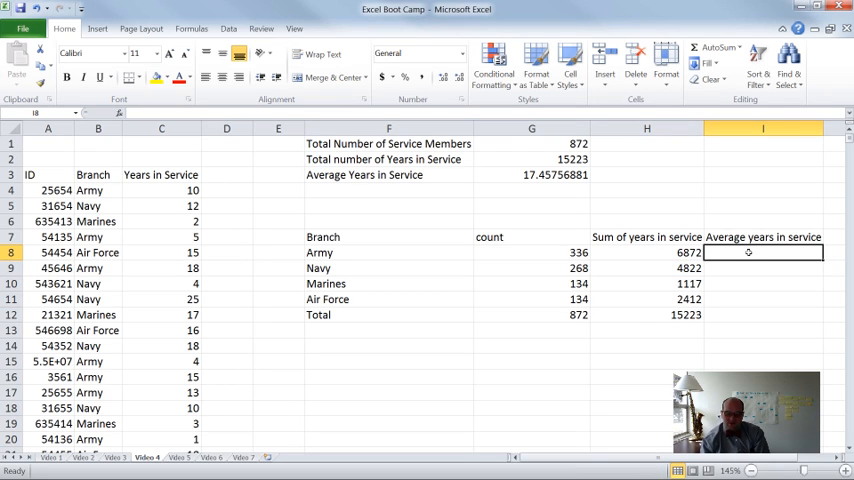
- Enter =AVERAGEIF($B$4:$B$875,F8,$C$4:$C$875) in I8 and fill down to I11 for all four branches
text(=averag)
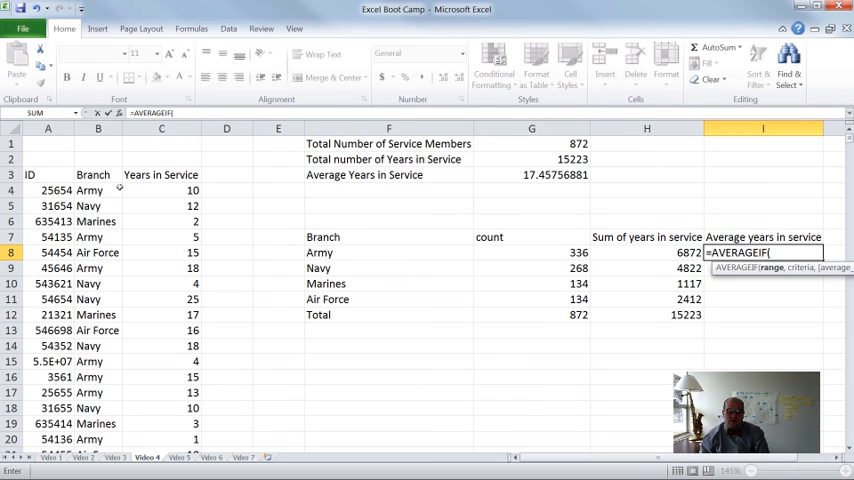
click(96, 190)
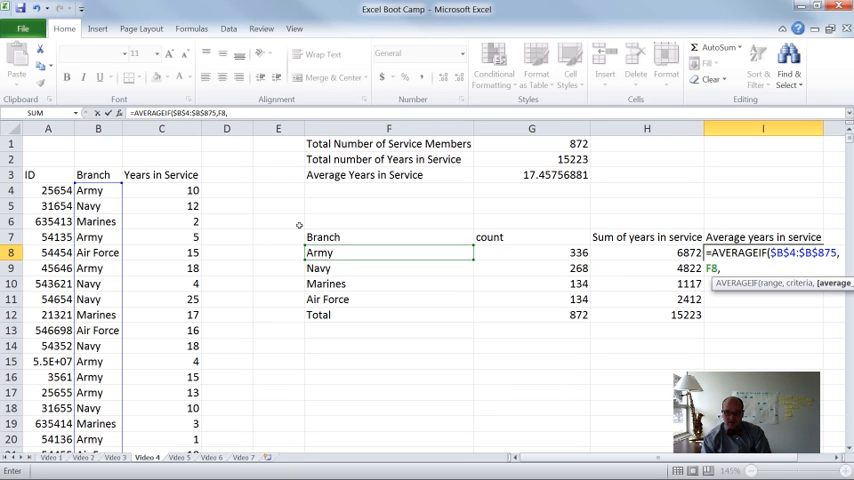
click(160, 190)
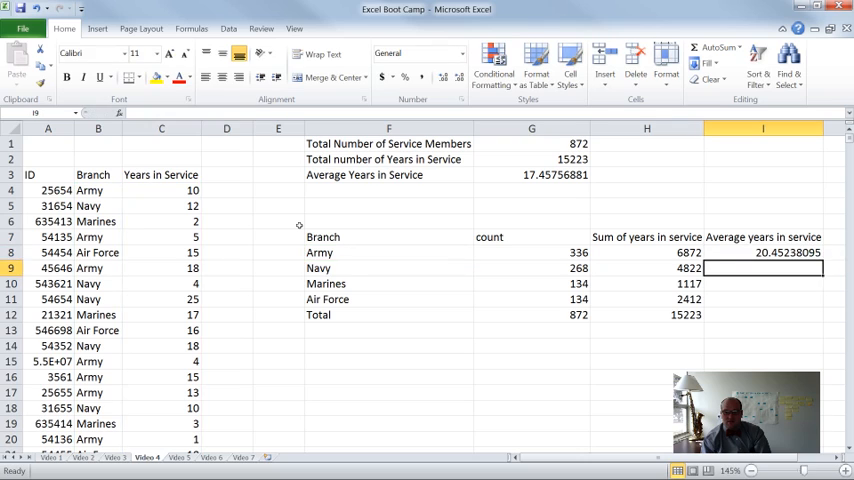
click(764, 252)
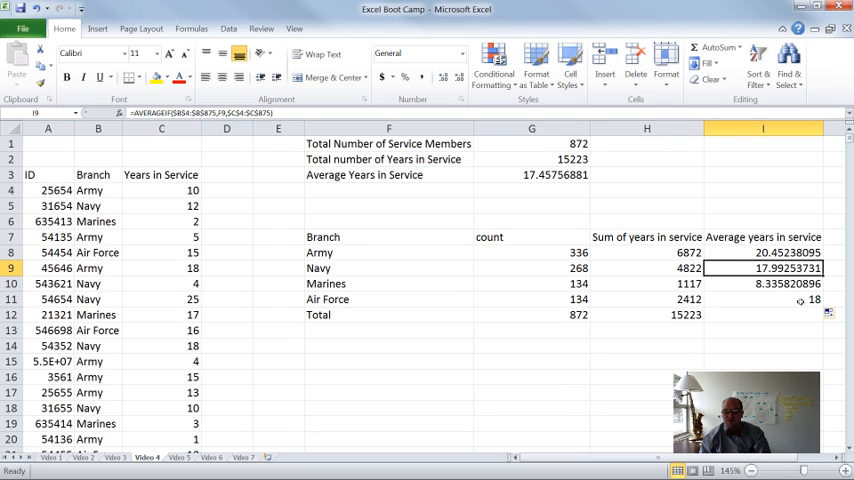
click(764, 300)
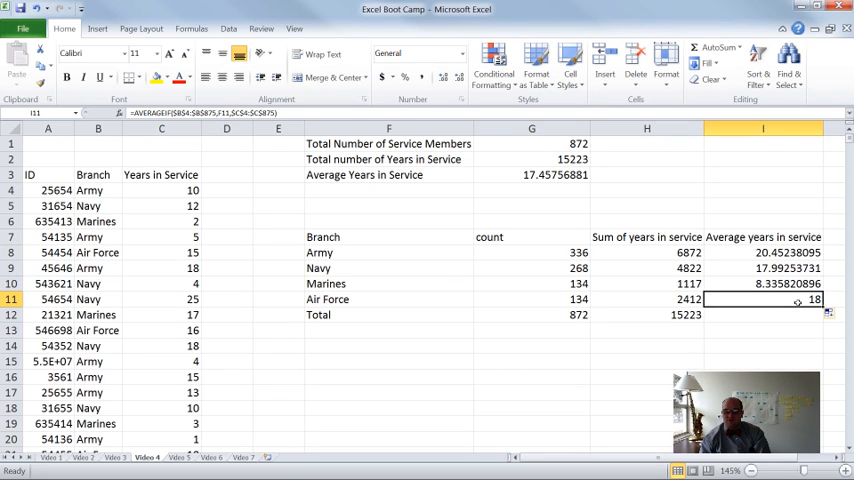